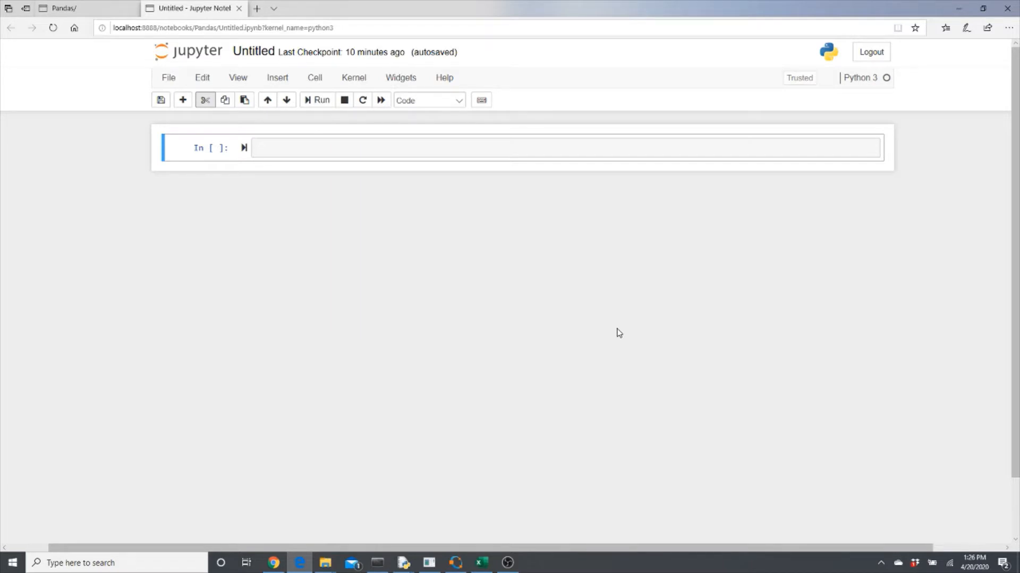
Import pandas as pd in the first code cell and run it.
click(404, 148)
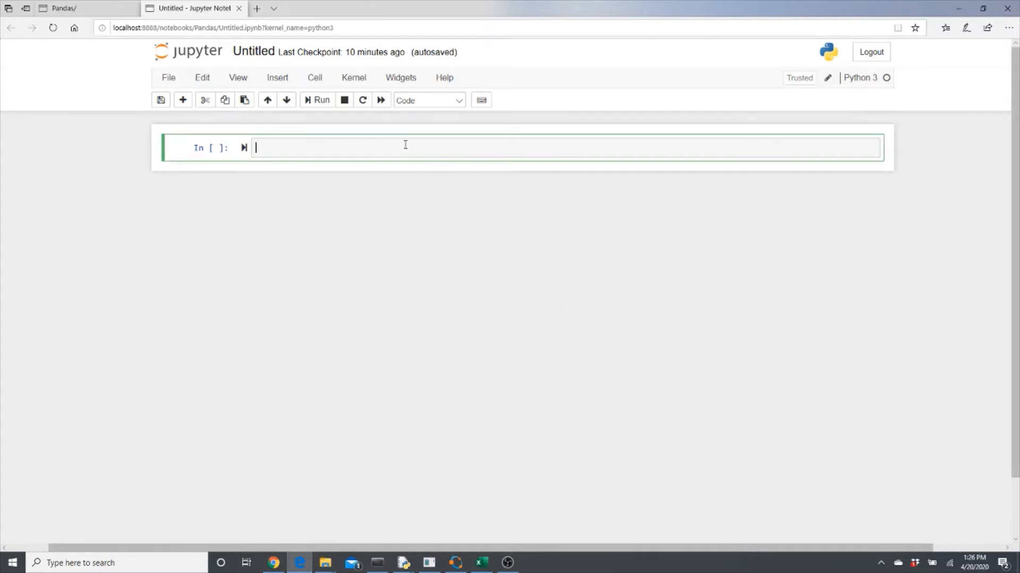
text(impoer)
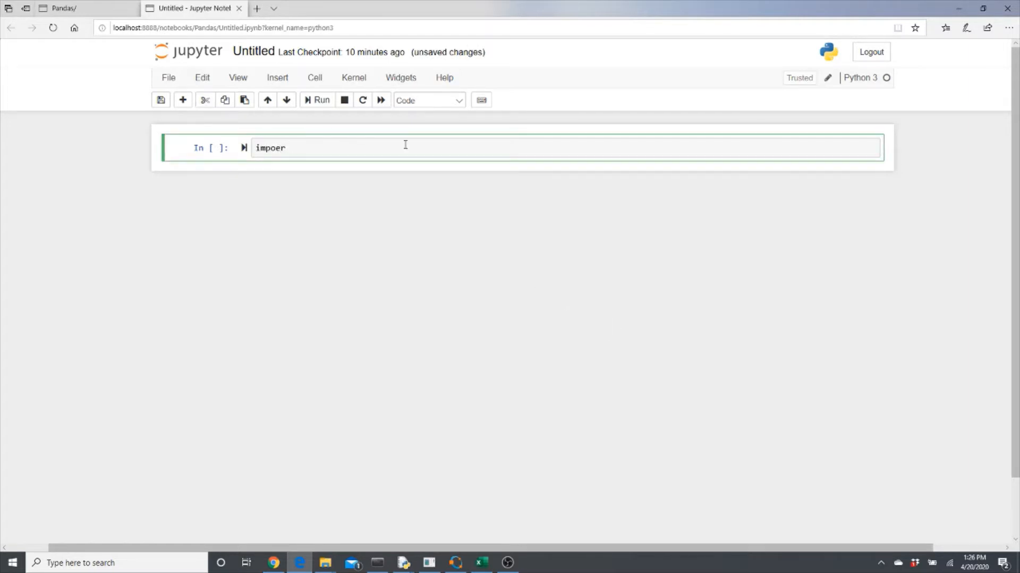
text(import pan)
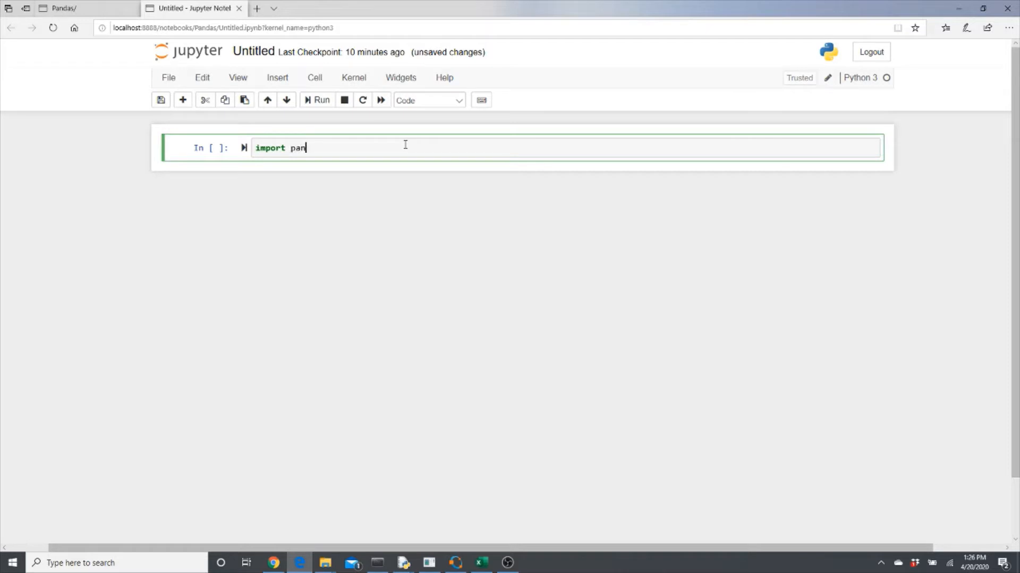
text(das as pd)
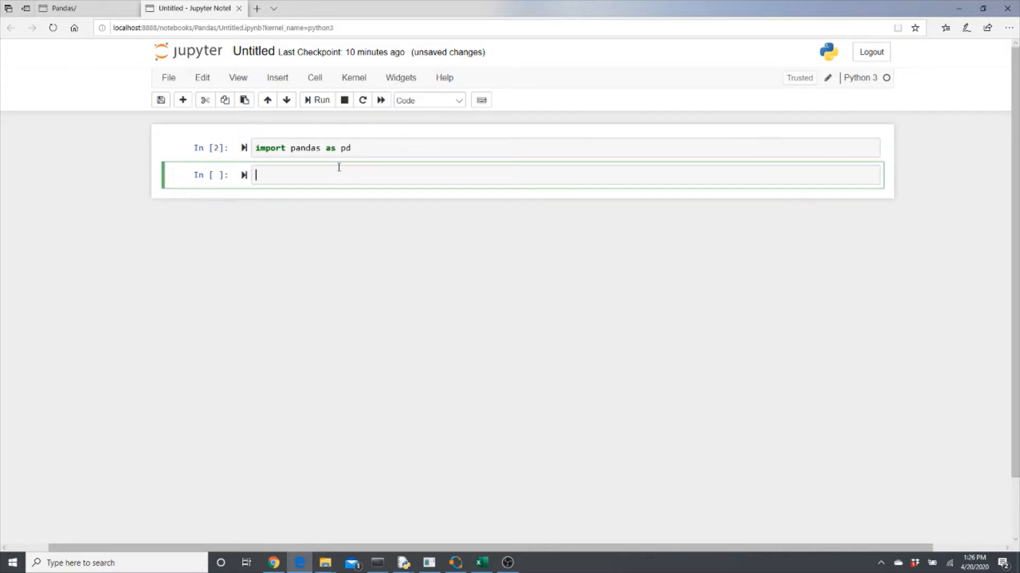
Write df = pd.read_csv('olympics.csv') in the new second cell.
text(df)
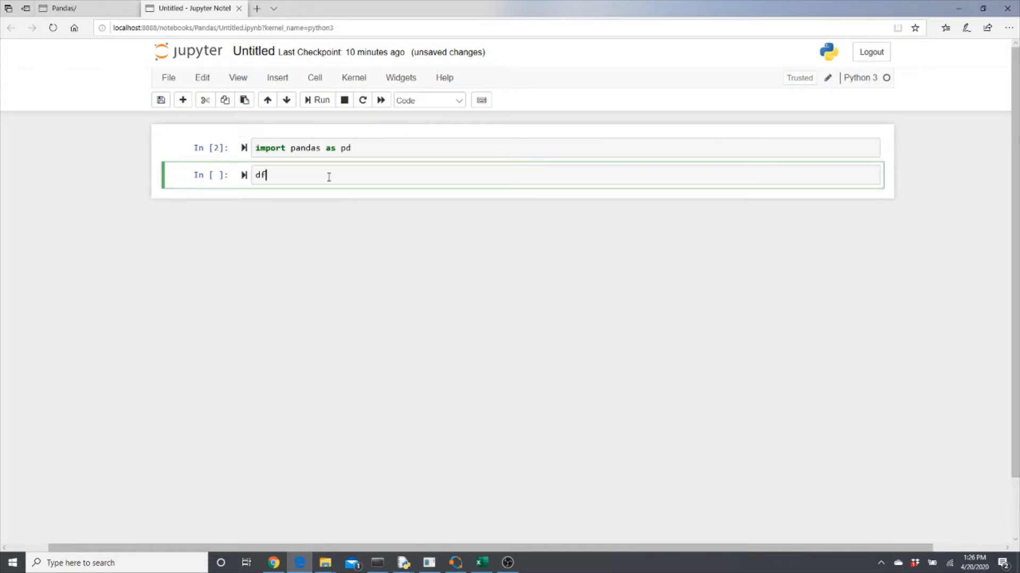
text(=)
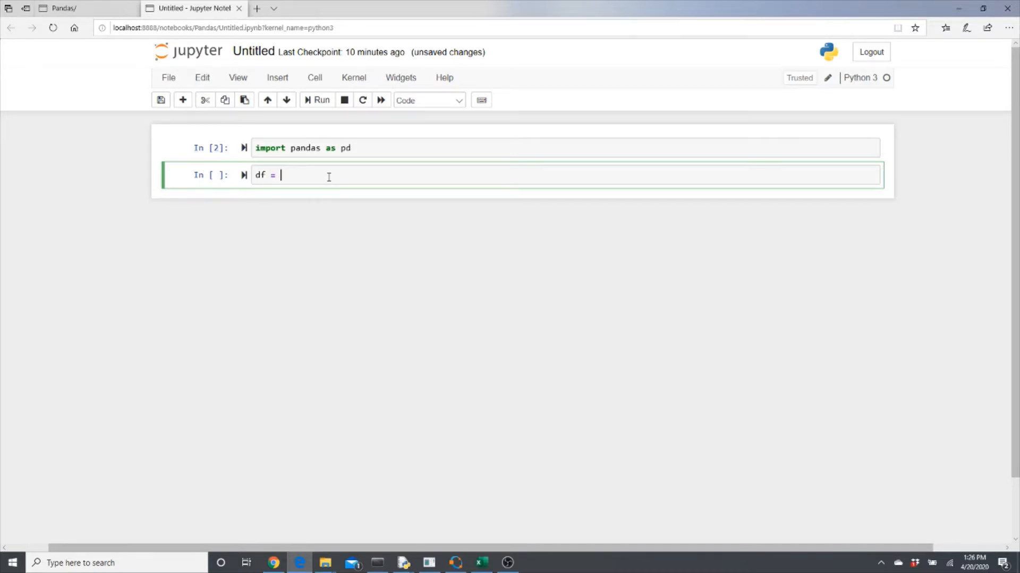
text(pd.)
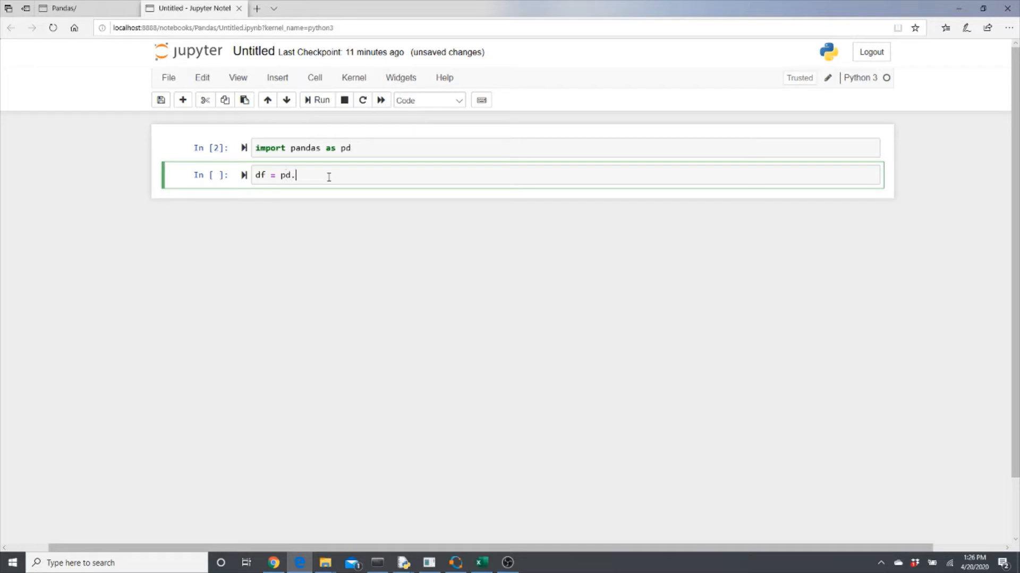
text(read_)
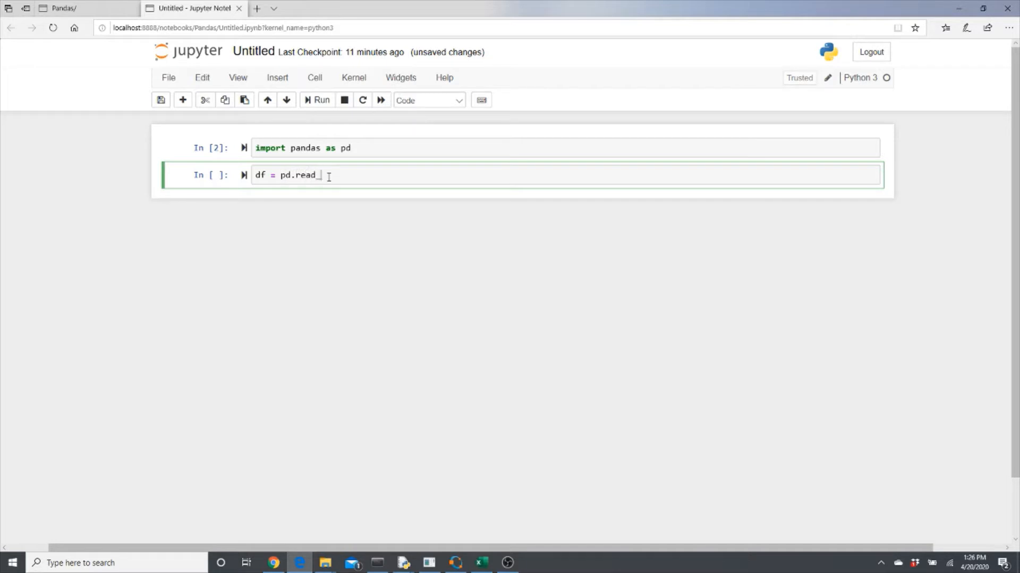
text(csv())
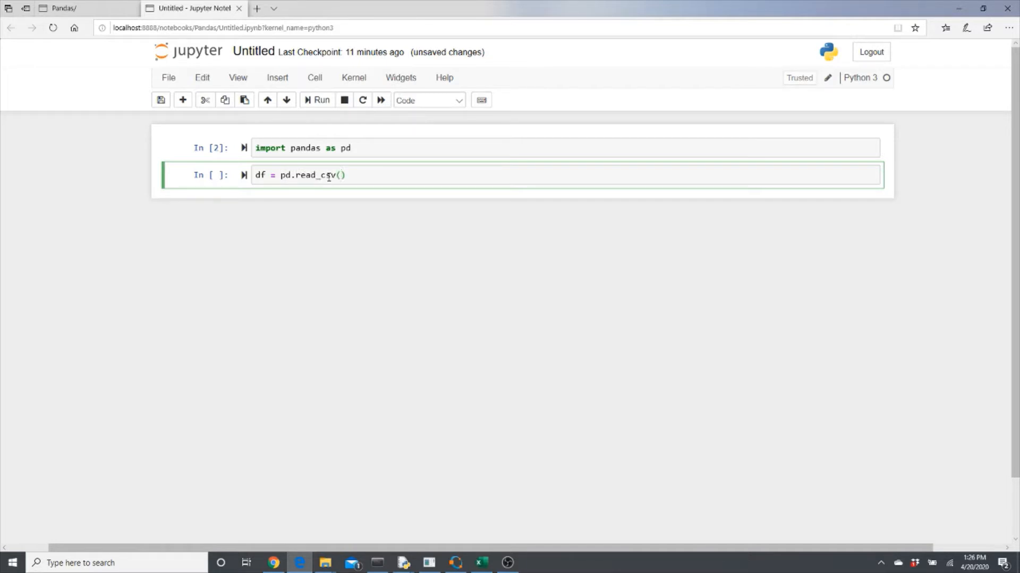
text('')
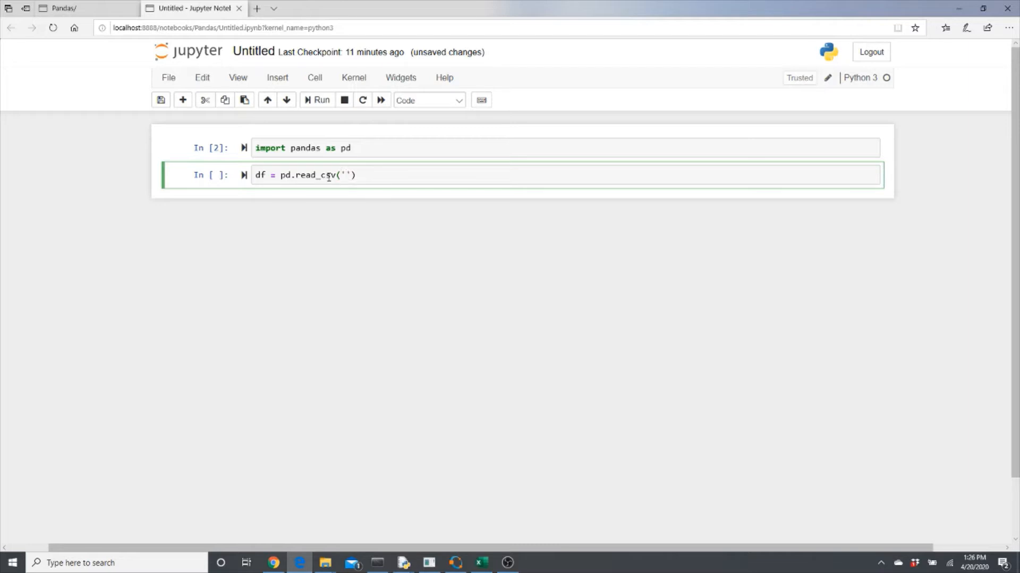
text(olympic)
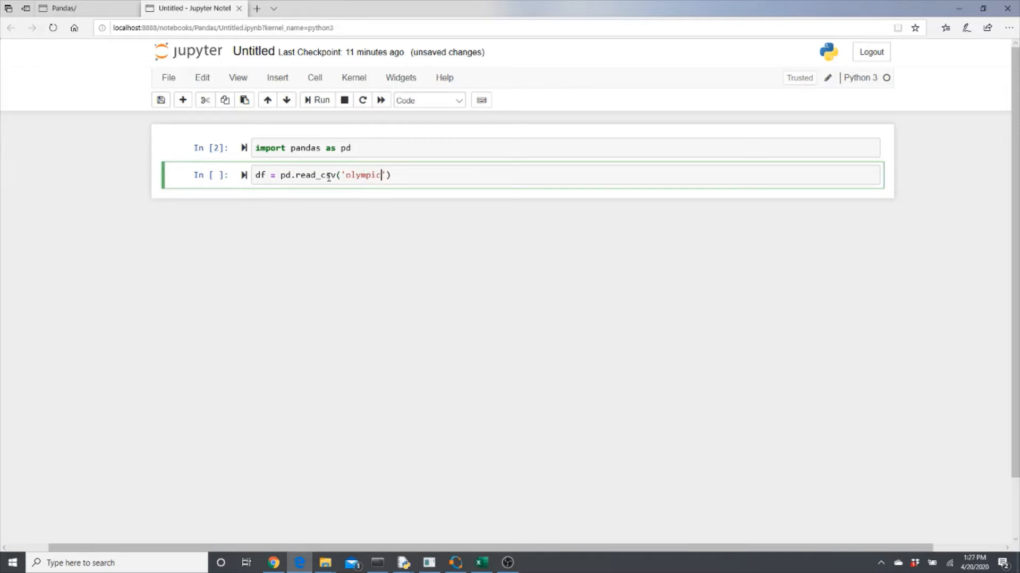
text(s.csv)
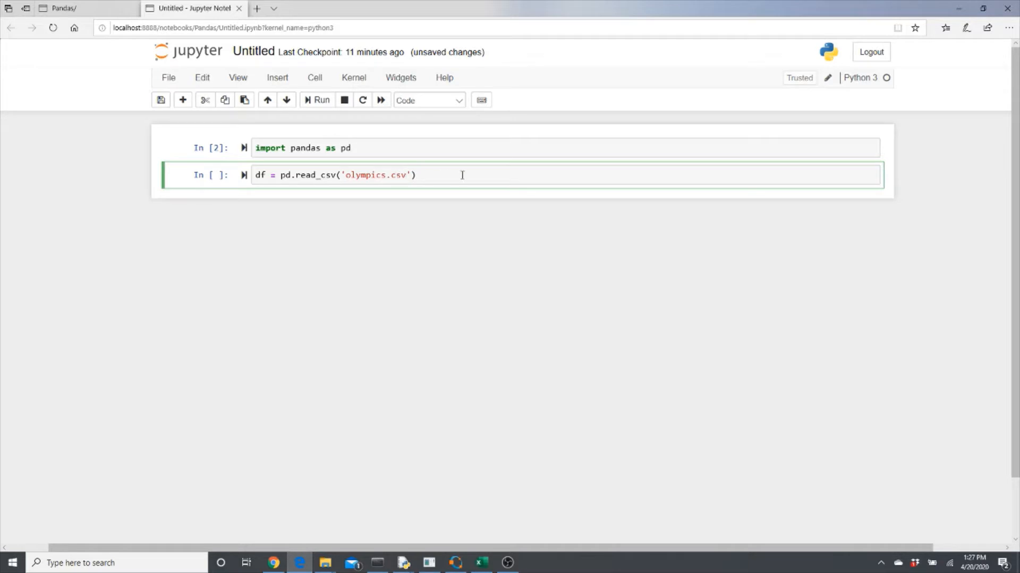
click(62, 8)
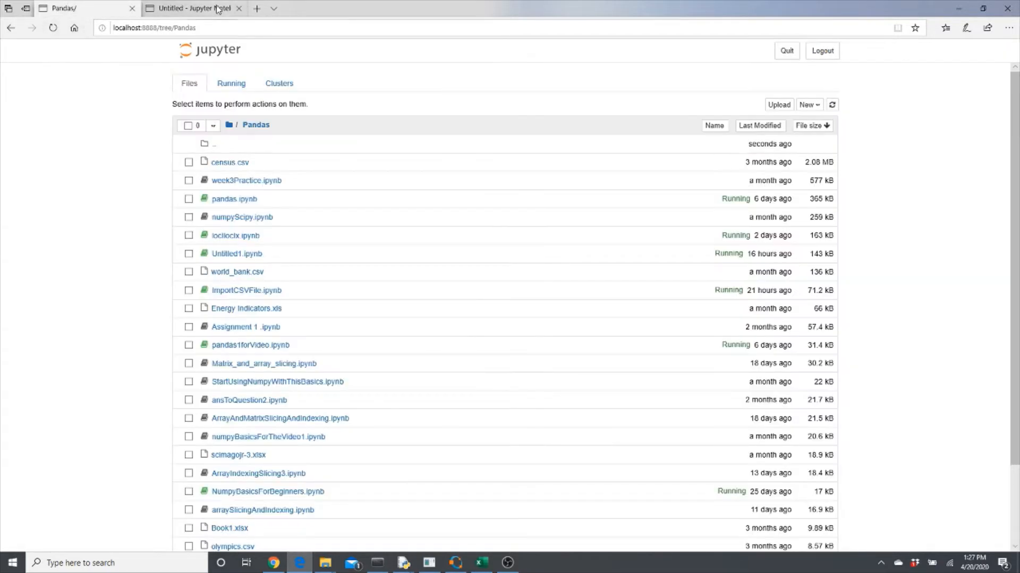
click(193, 9)
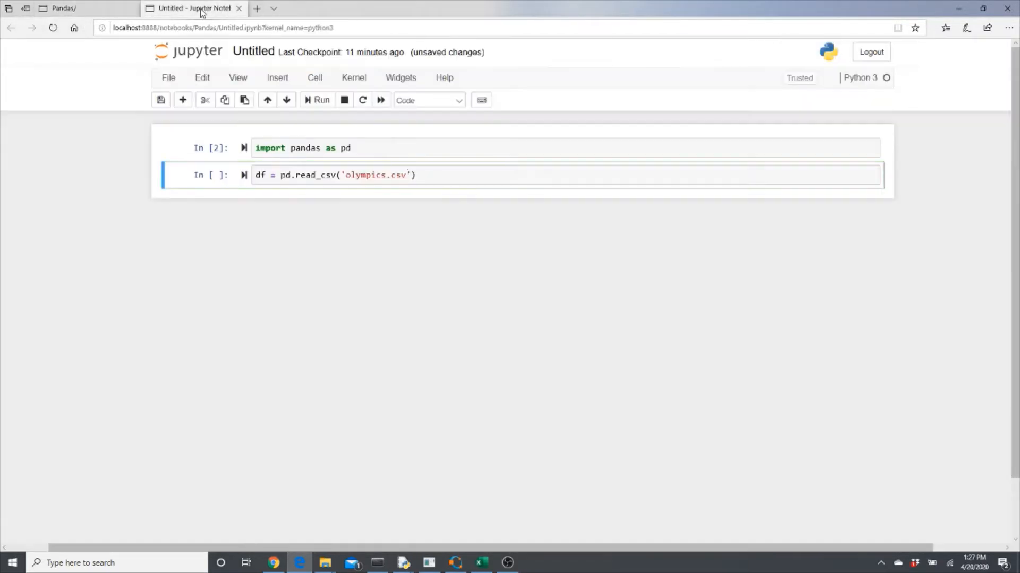
click(65, 8)
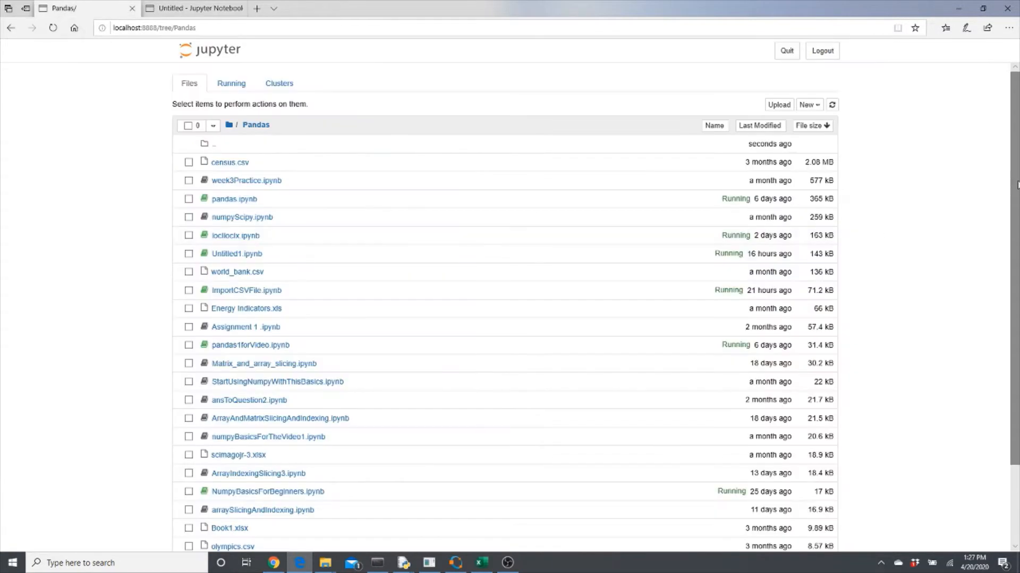
scroll(down, 3)
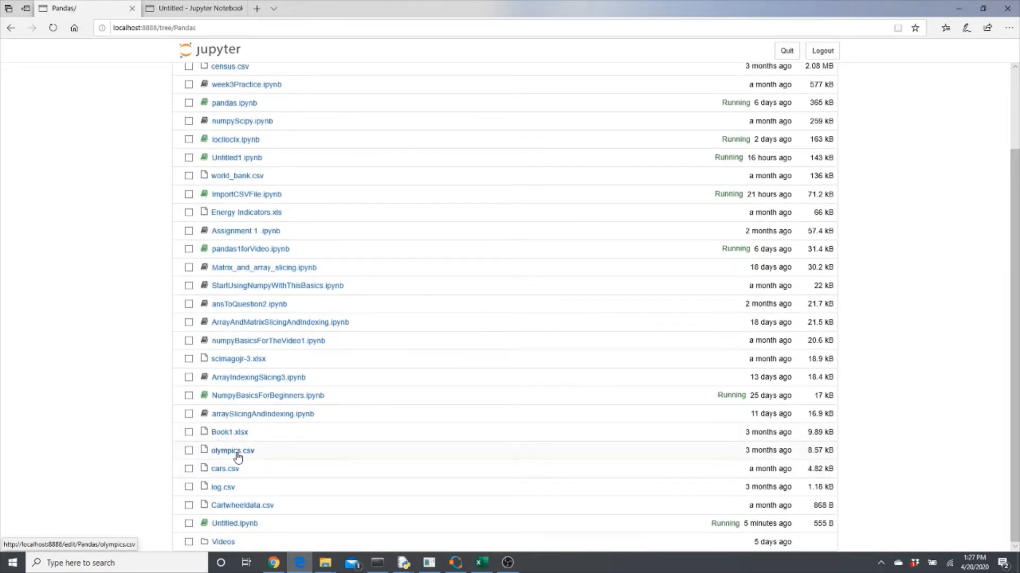
click(194, 9)
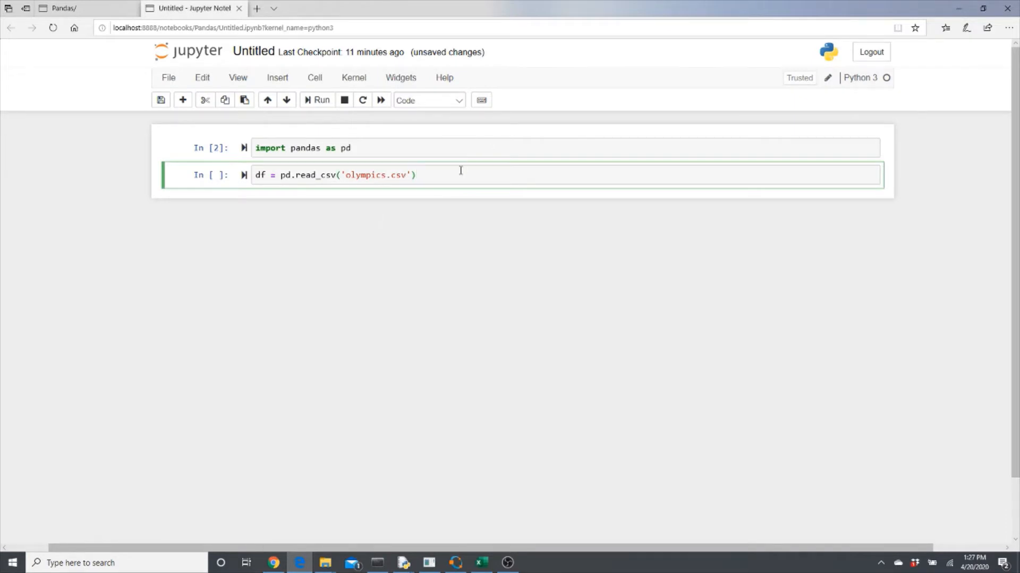
Display df after the read_csv call, then change it to df.head(10).
text(df)
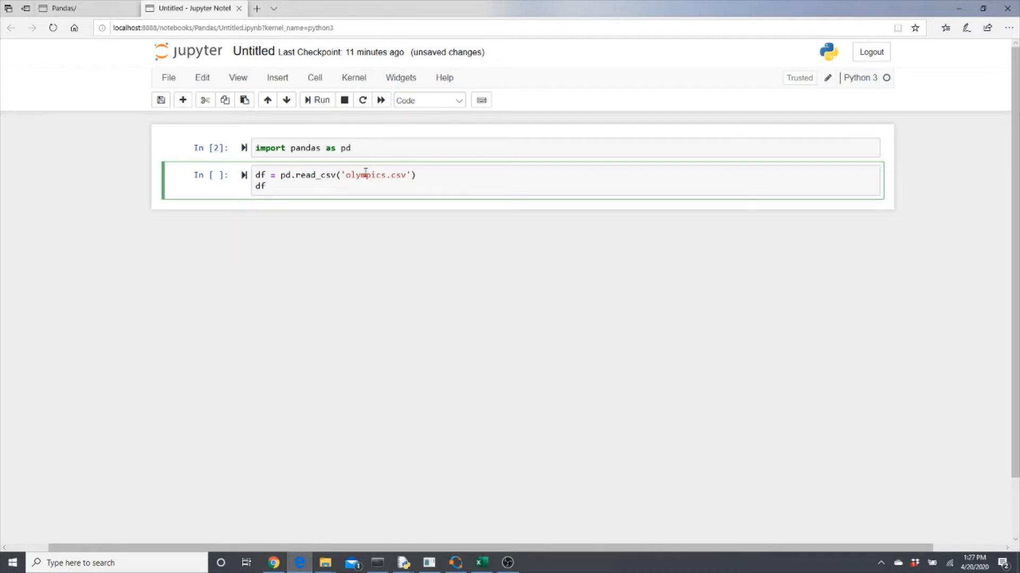
click(318, 99)
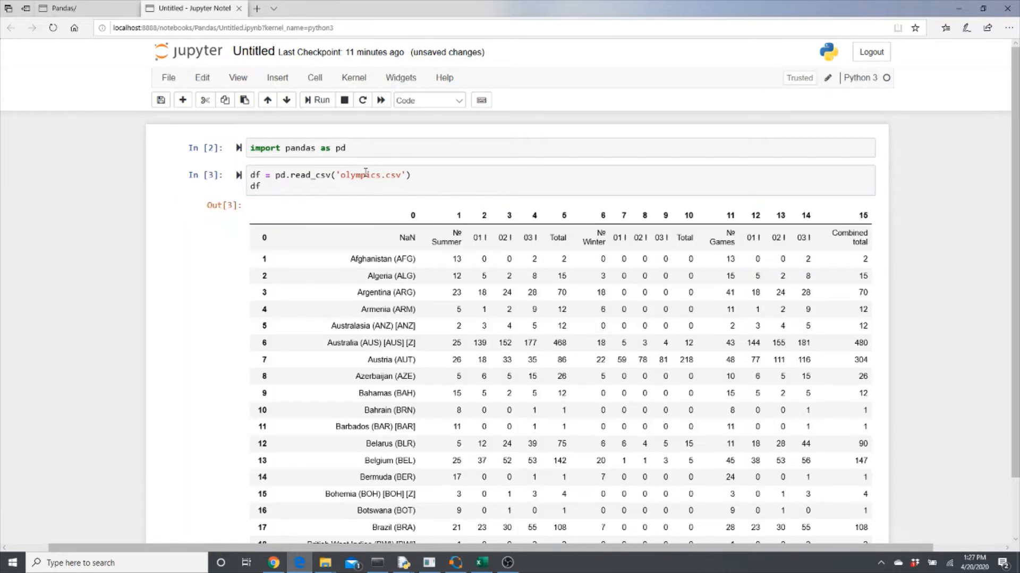
scroll(down, 3)
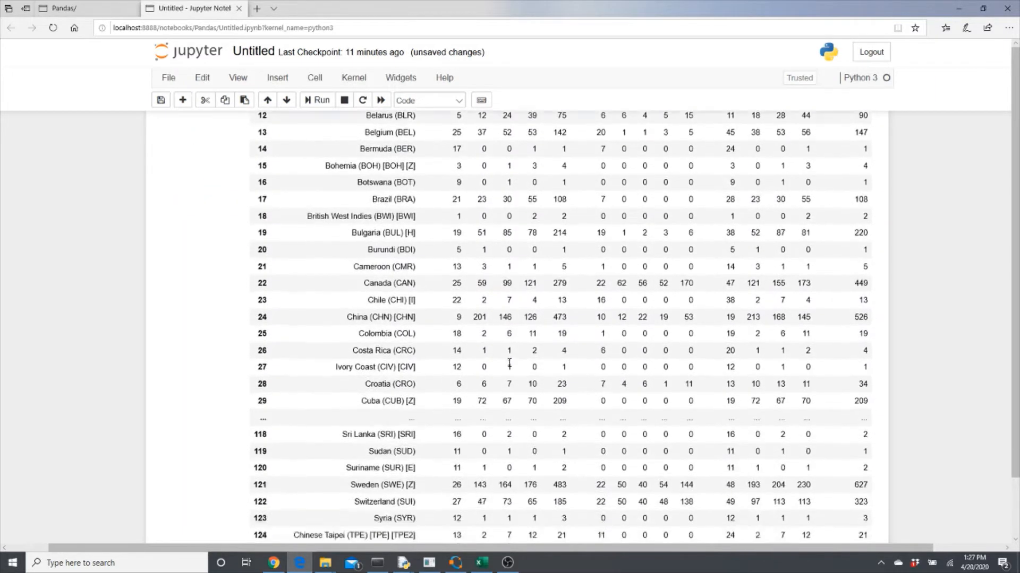
scroll(down, 3)
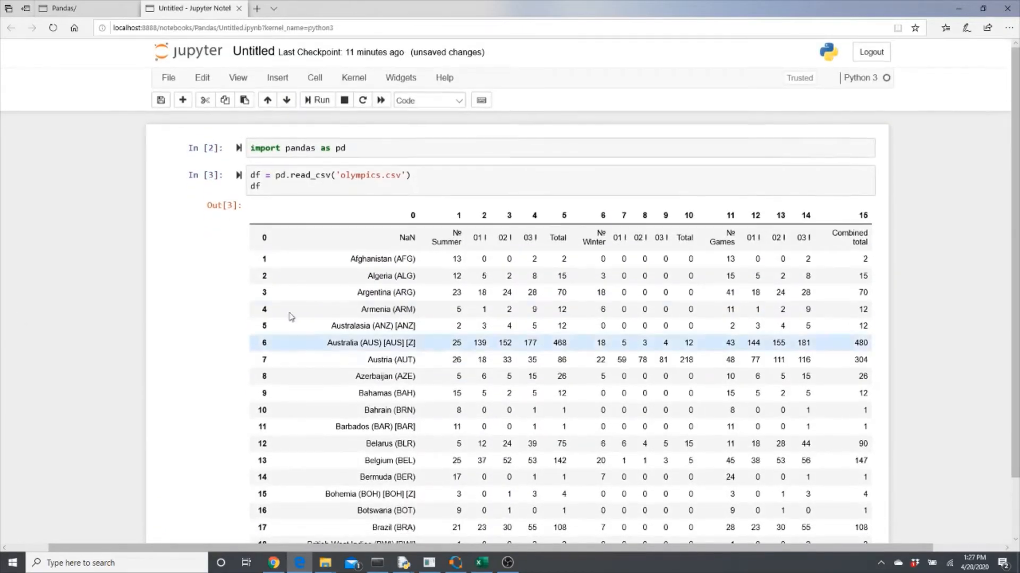
click(263, 186)
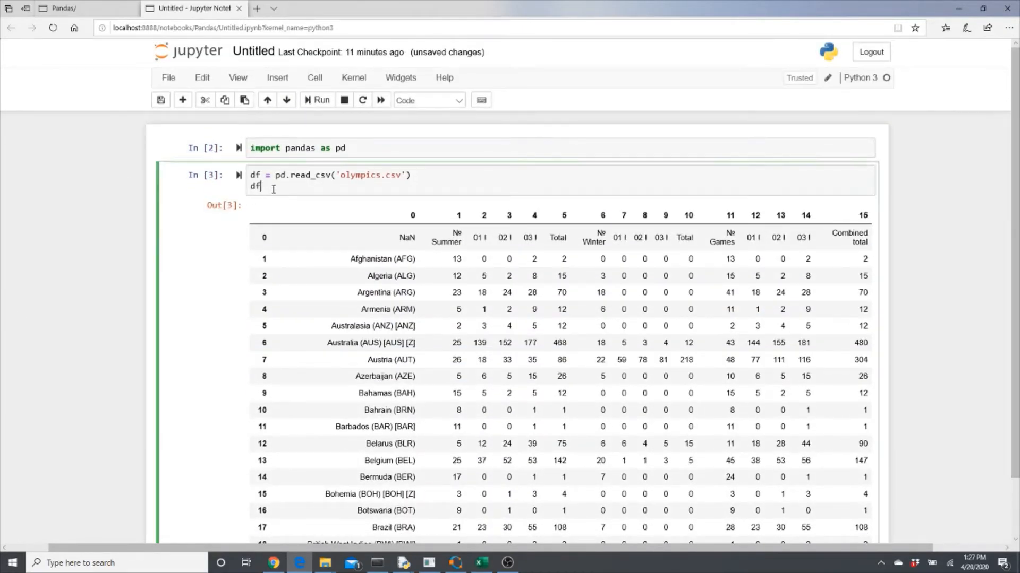
text(.head(10)
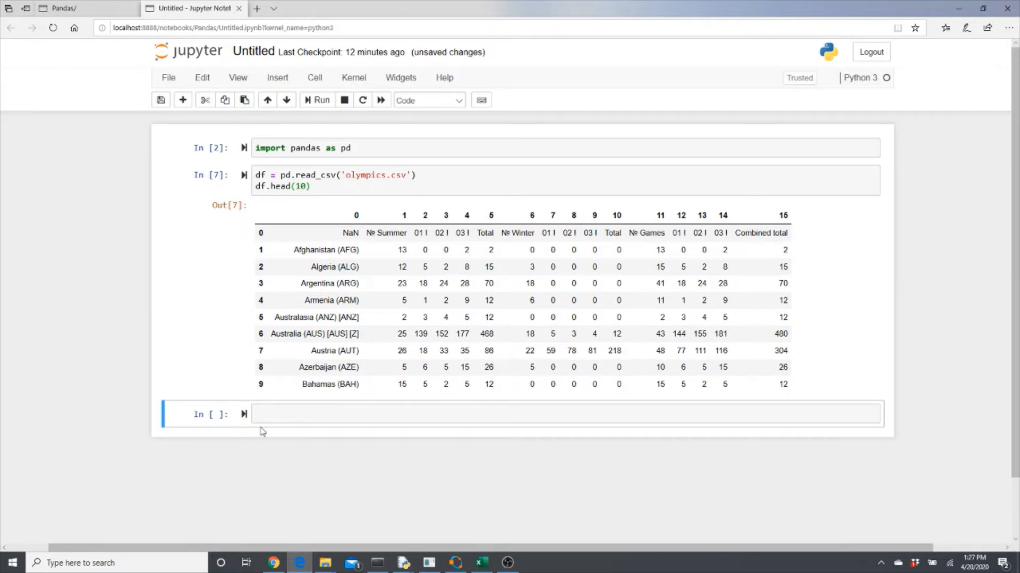
Change df.head(10) to df.head() and rerun the loading cell.
click(302, 186)
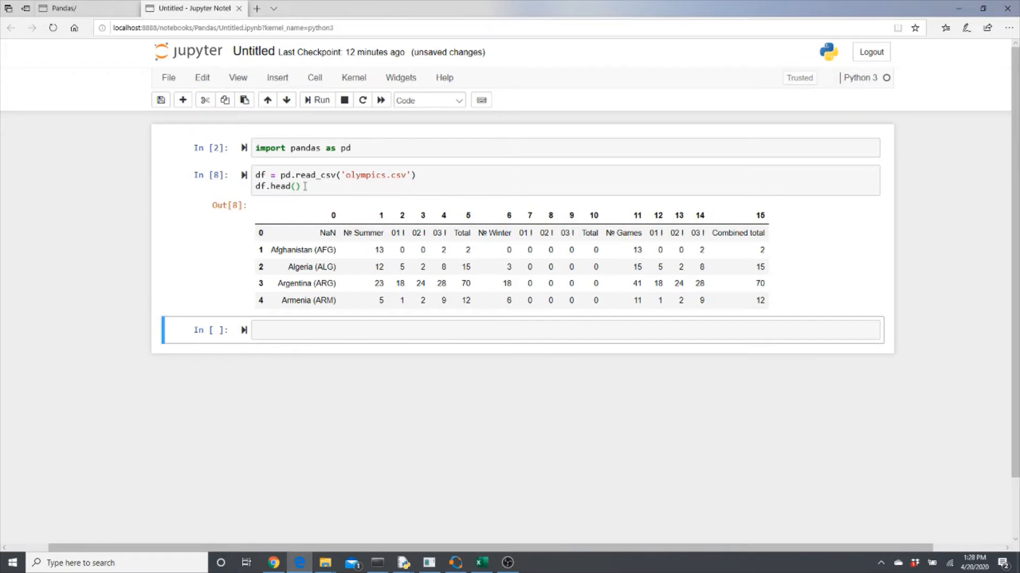
mouse_move(317, 215)
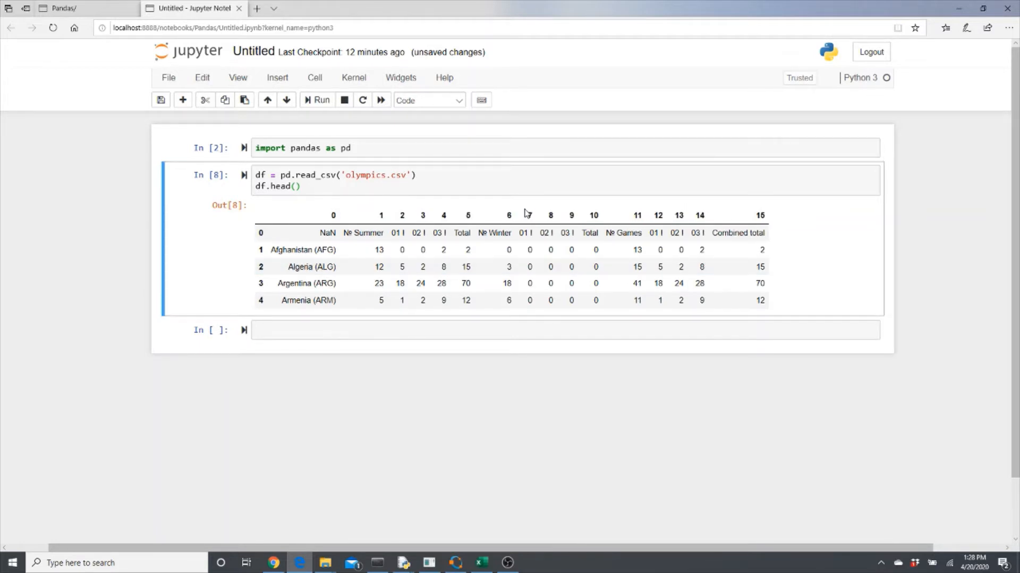
mouse_move(462, 223)
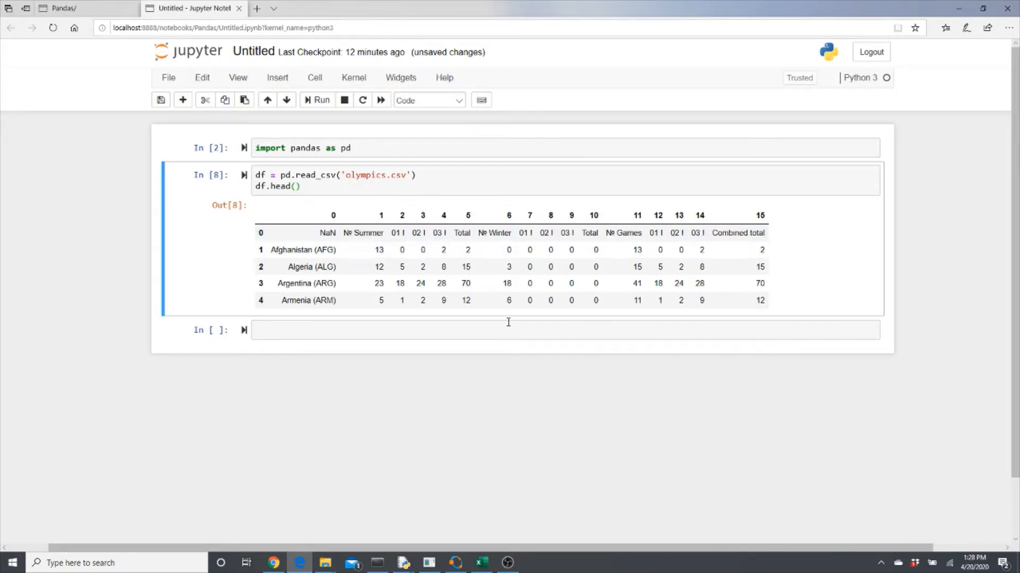
click(475, 330)
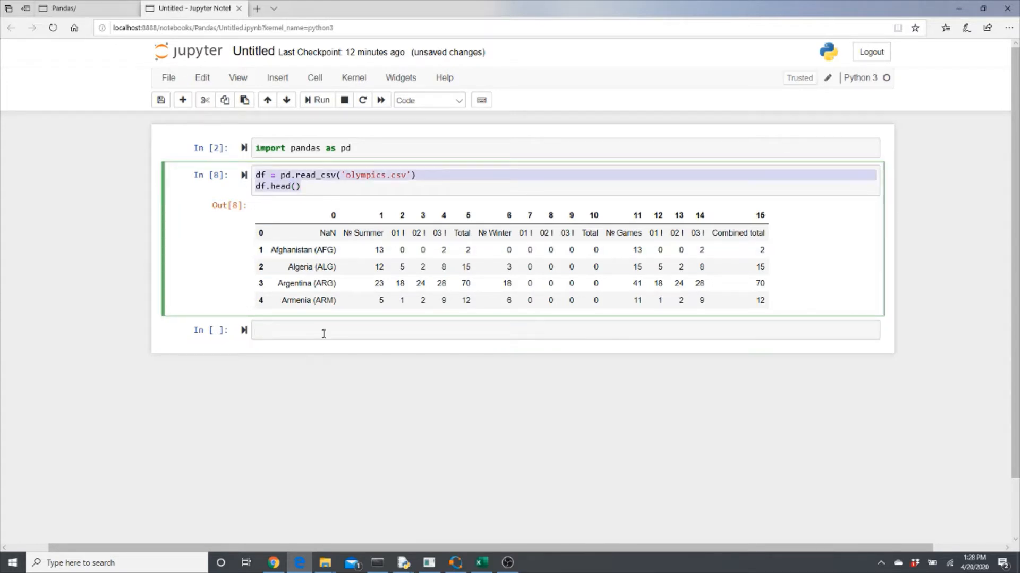
Load olympics.csv as df1 with skiprows=1 and preview df1.head().
text(df = pd.read_csv('olympics.csv'))
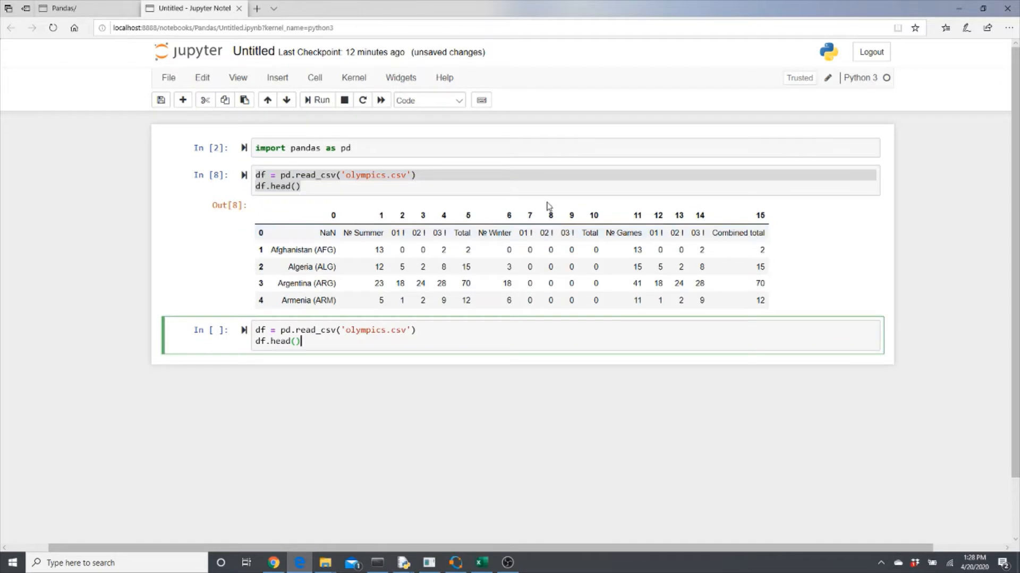
text(,)
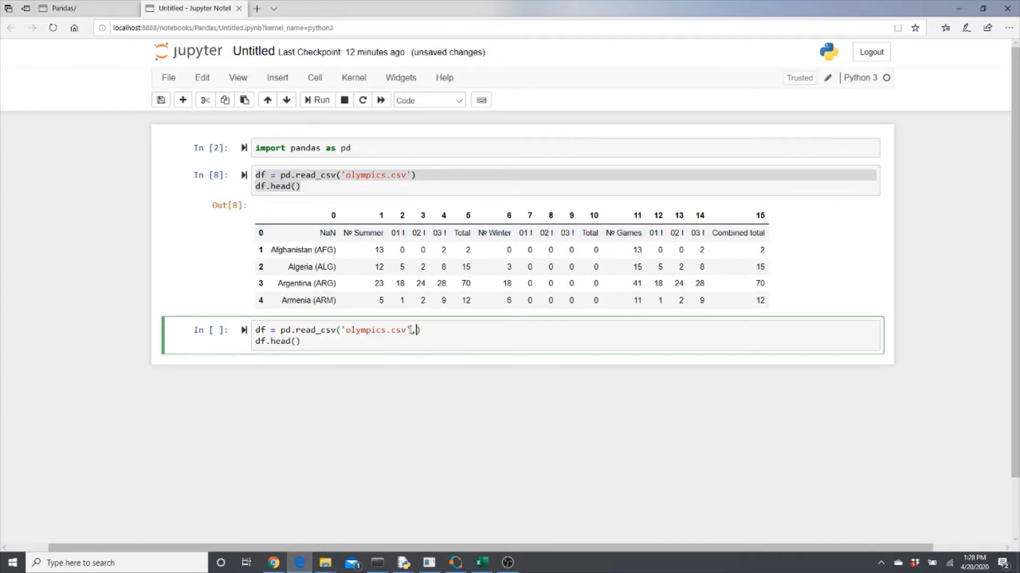
text(skiprow)
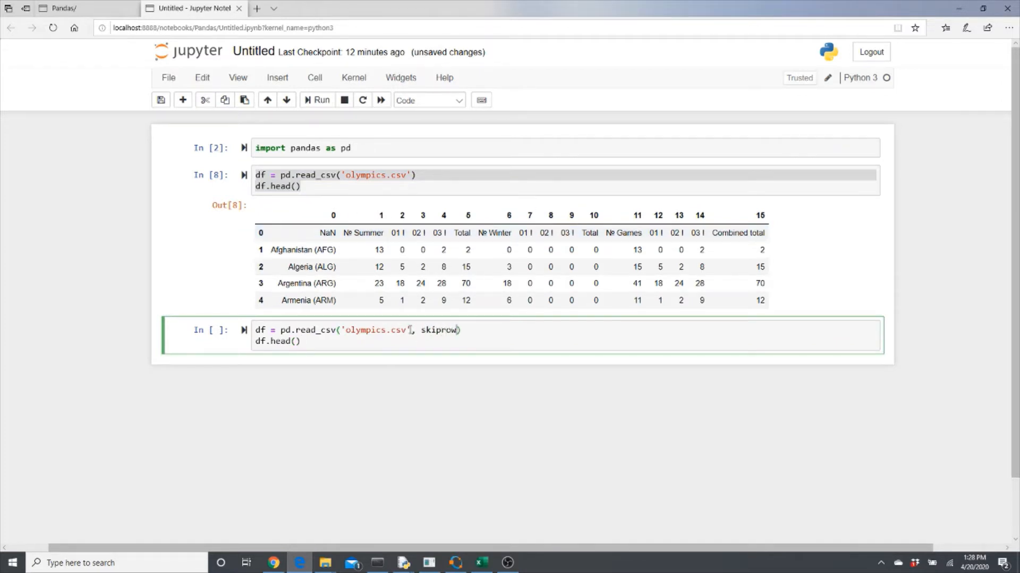
text(s=1)
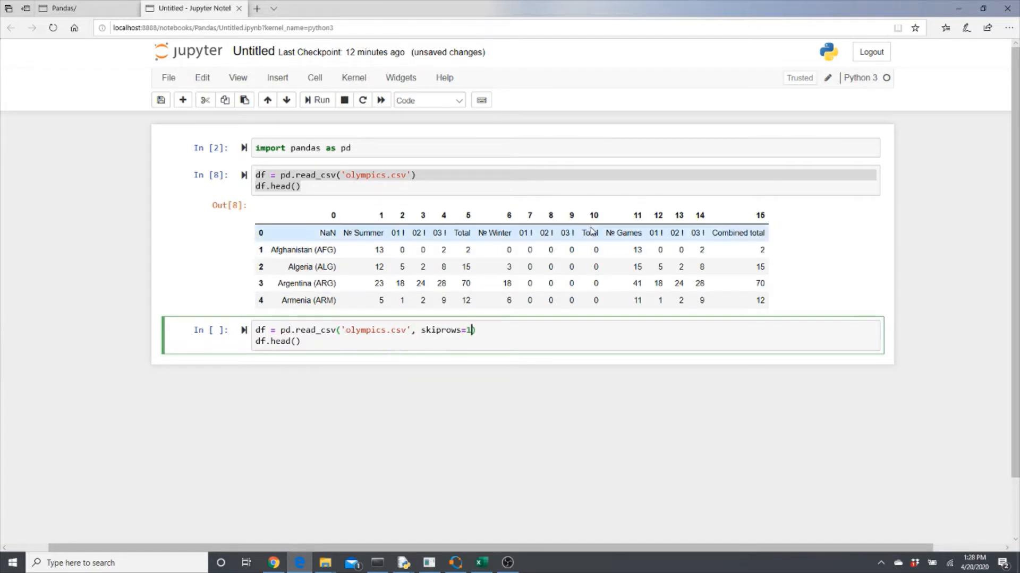
click(265, 330)
text(1)
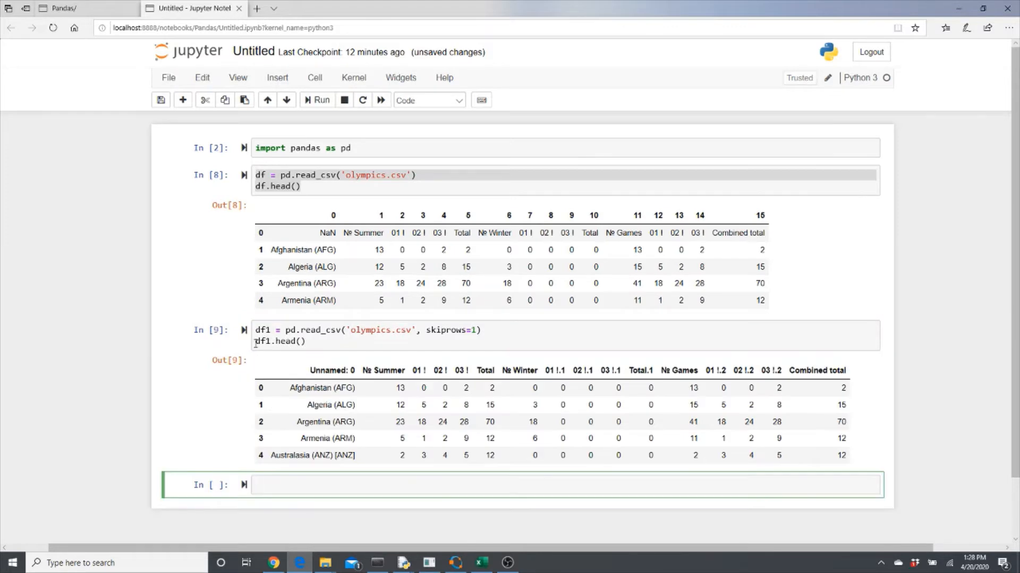
scroll(down, 3)
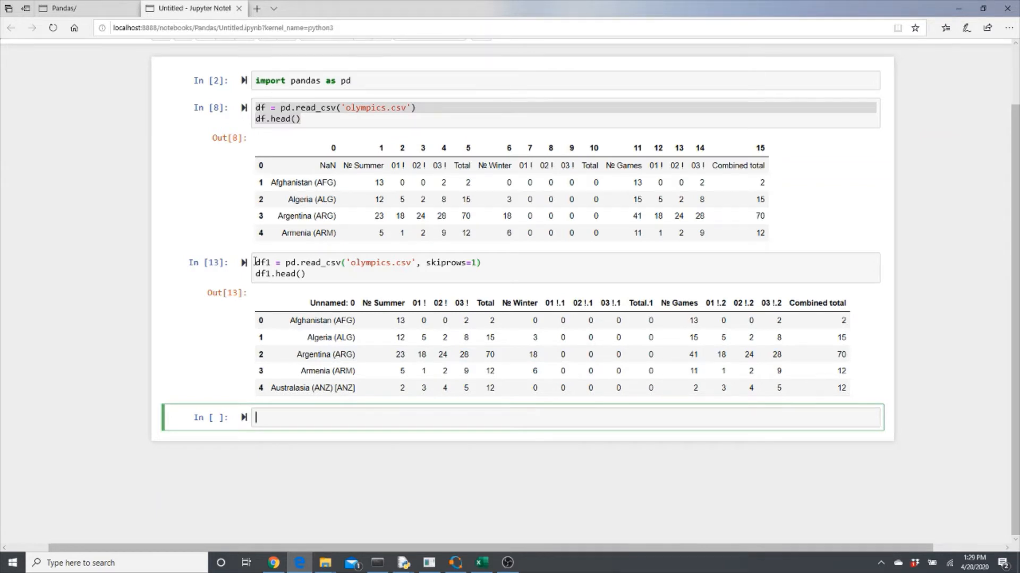
Load olympics.csv as df2 with skiprows=[0, 2, 4] and preview df2.head().
click(329, 275)
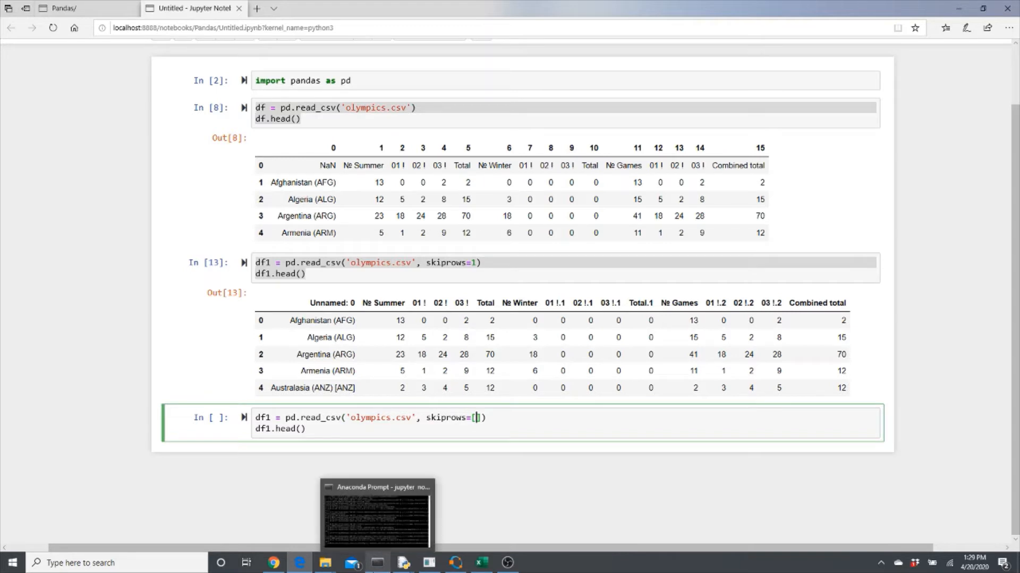
text(0,)
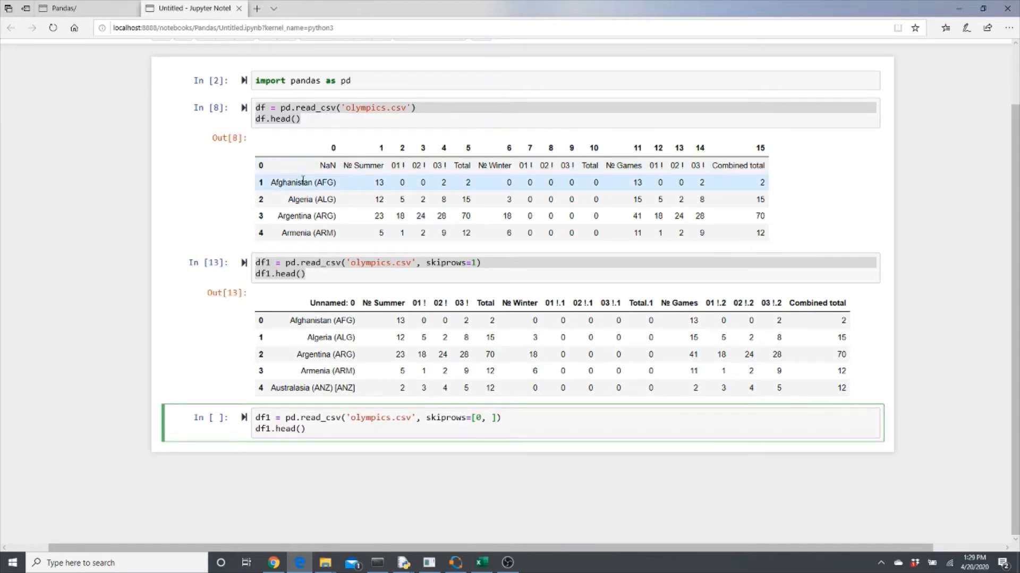
text(2)
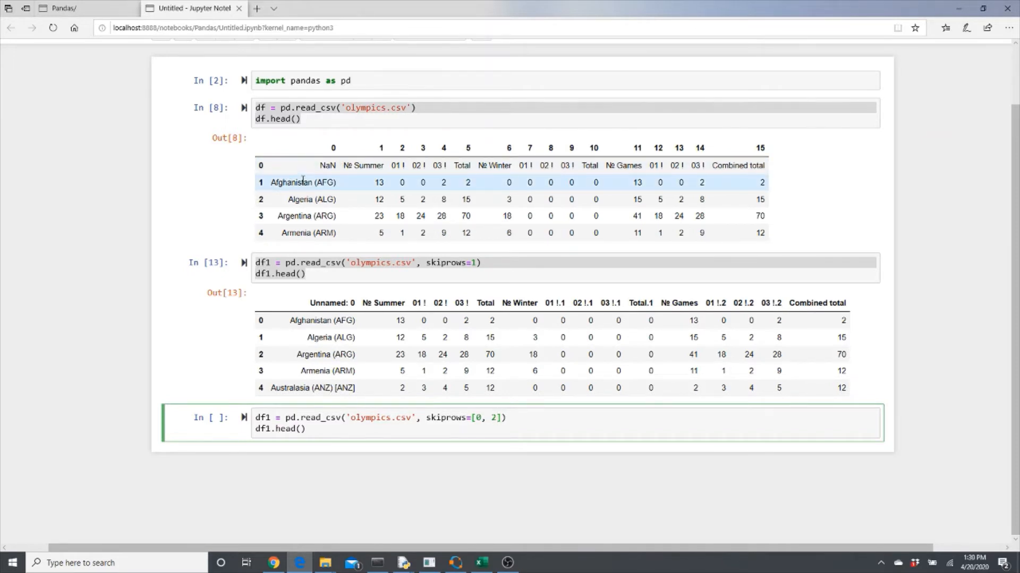
text(,)
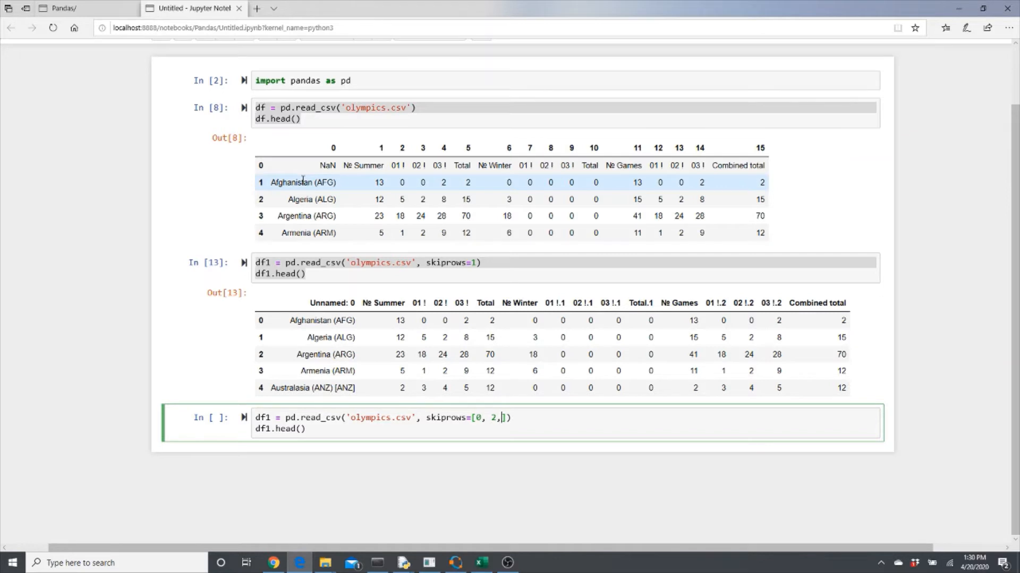
text(" ")
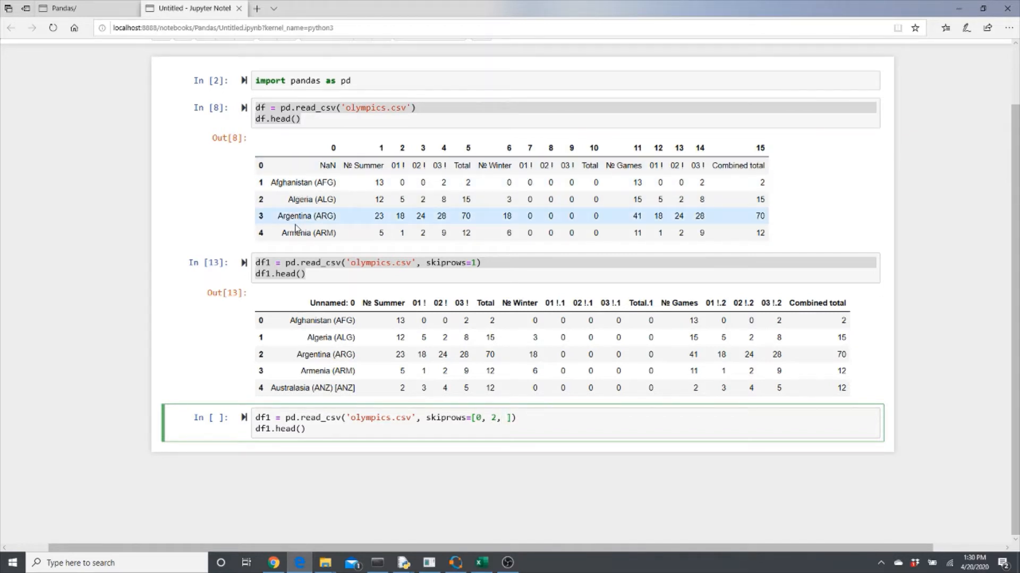
text(4)
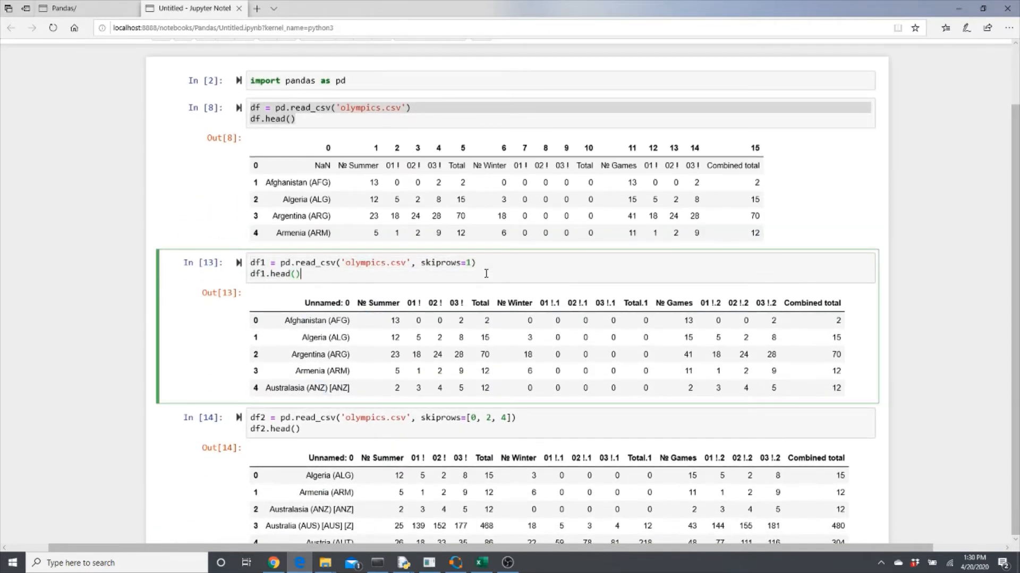
scroll(down, 3)
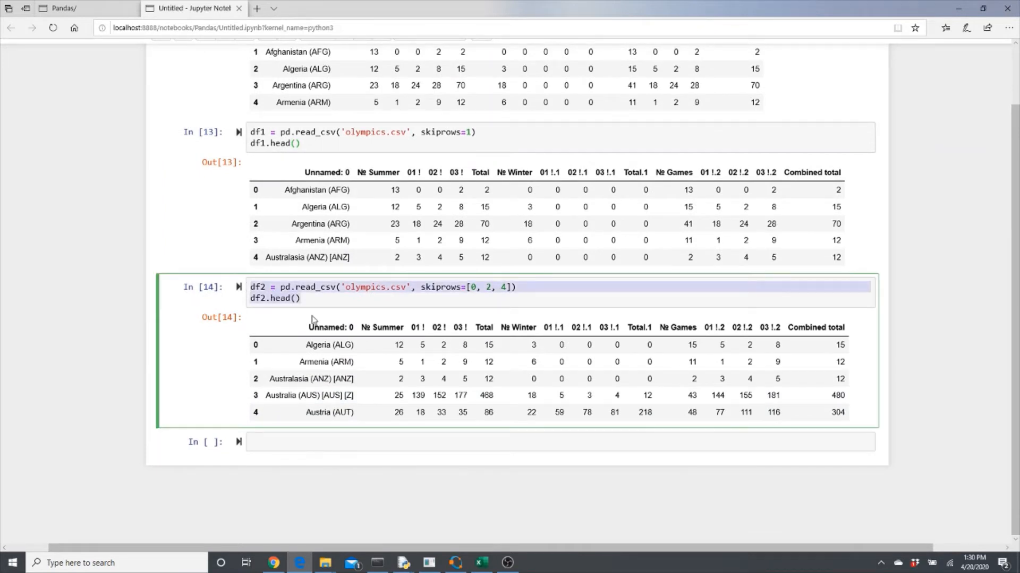
Replace skiprows with header=0 in a df3 cell, then try header=1 and rerun.
click(455, 443)
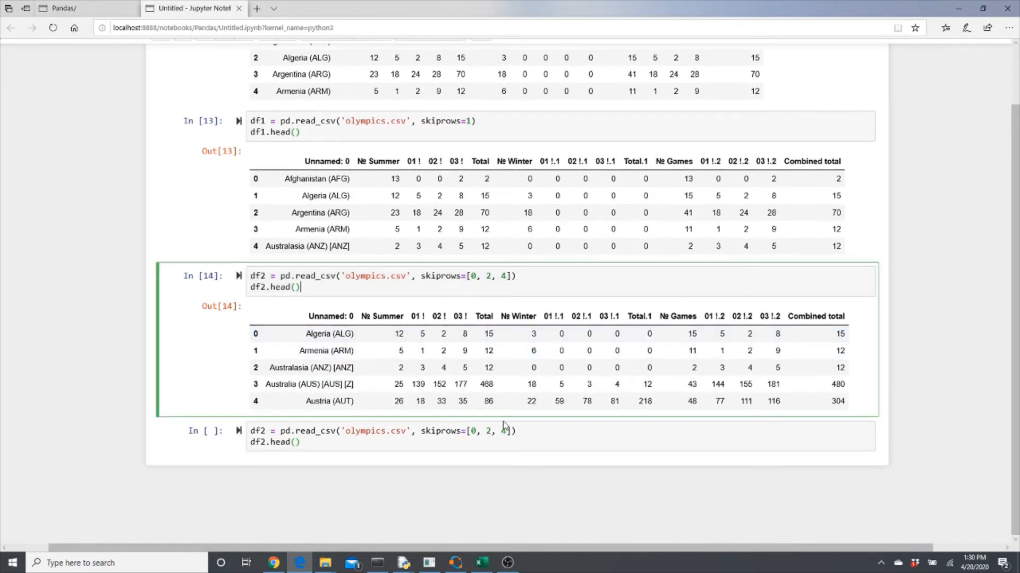
click(449, 431)
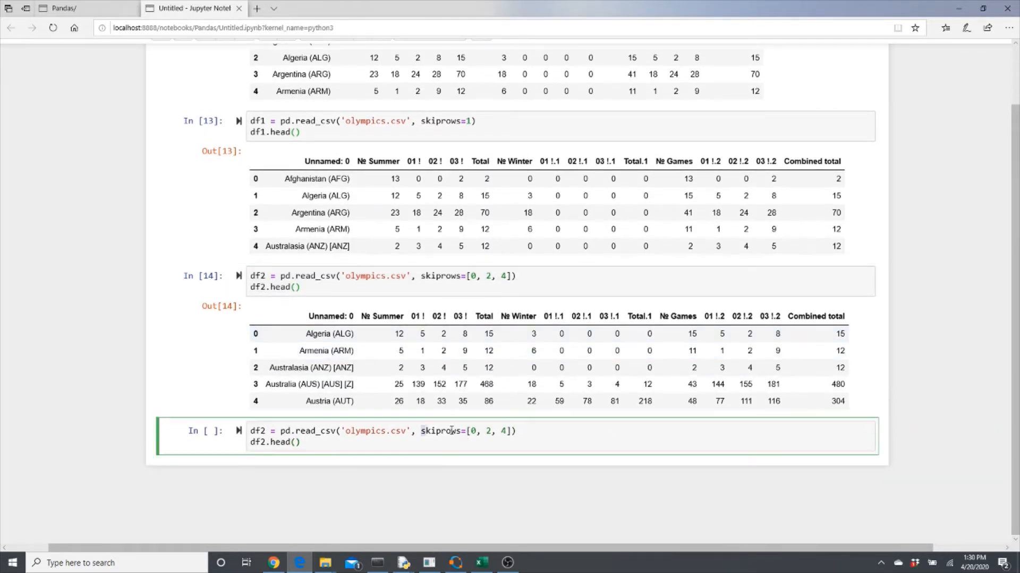
text(head()
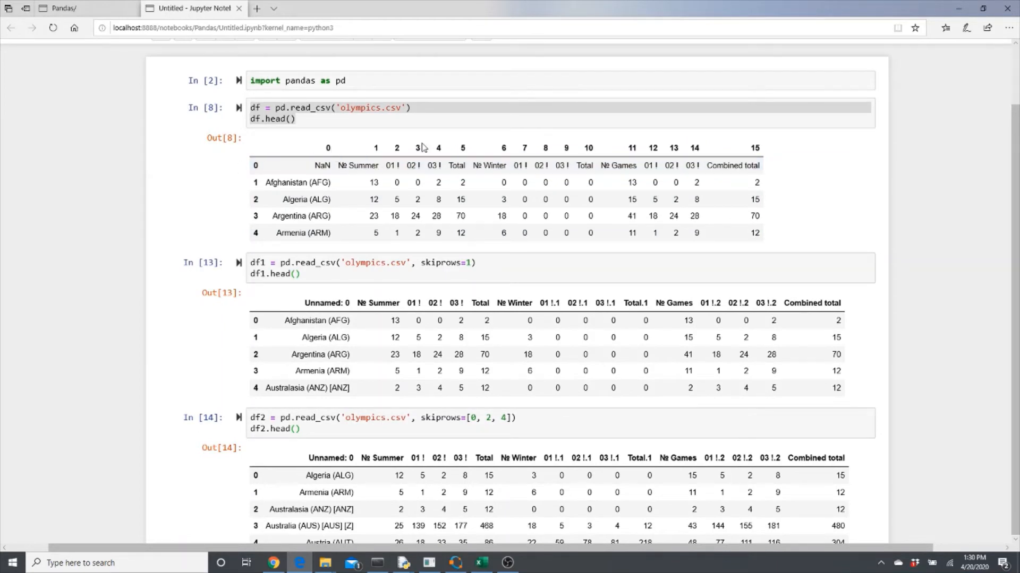
scroll(down, 3)
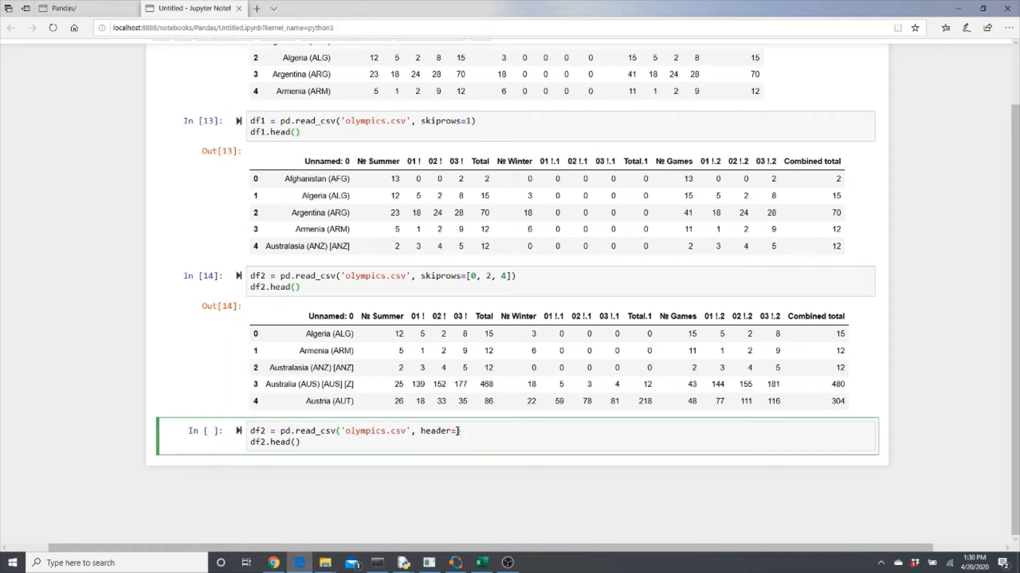
text(1)
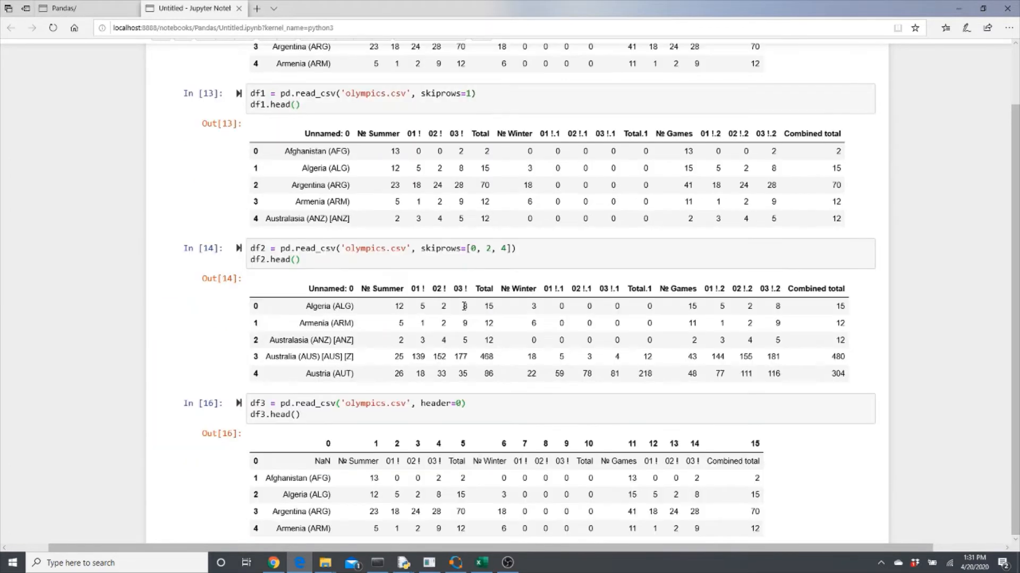
scroll(down, 3)
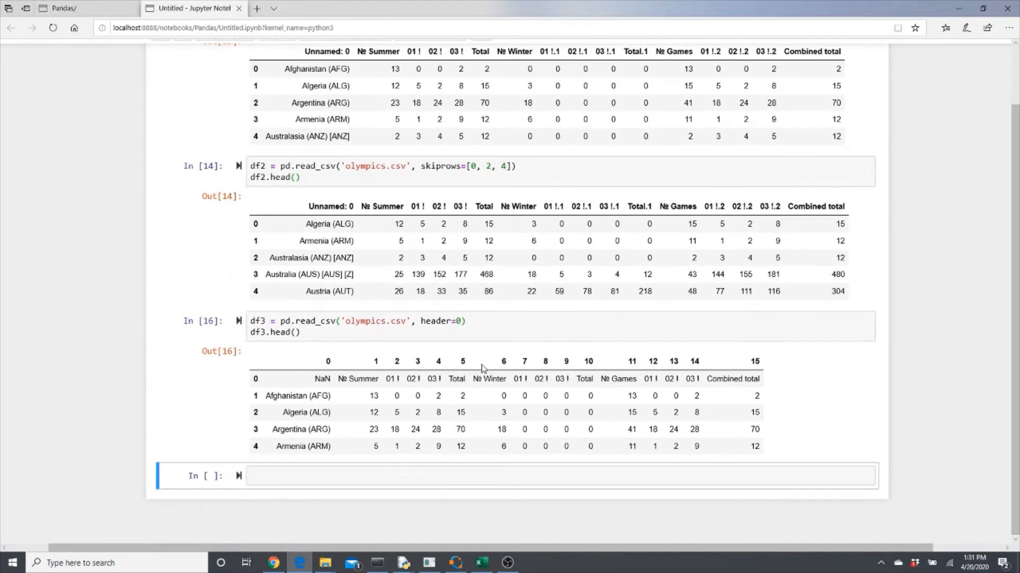
mouse_move(449, 369)
text(1)
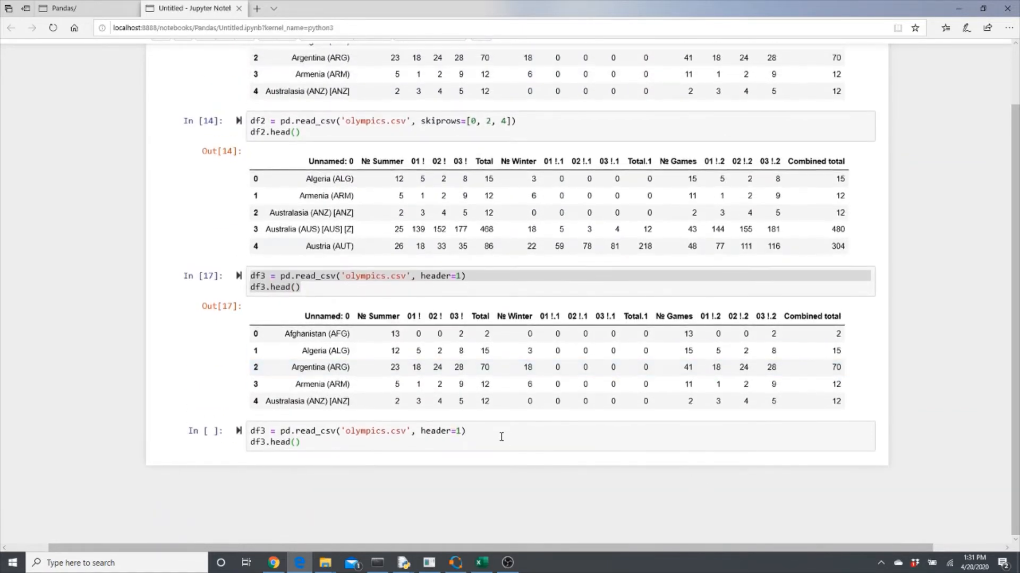
Run df3 with header=None, restore header=1, and move to the empty bottom cell.
click(455, 431)
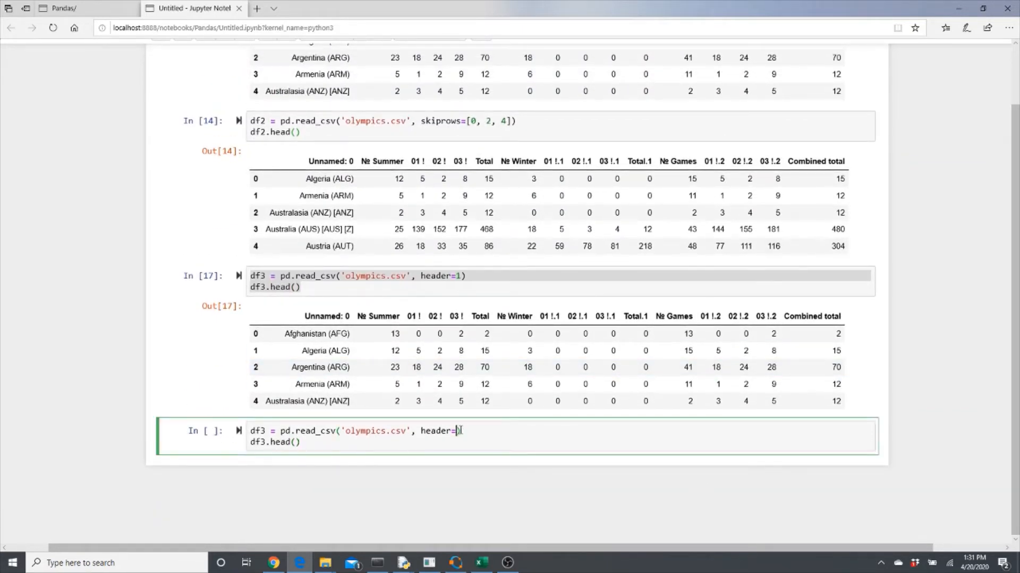
text(None)
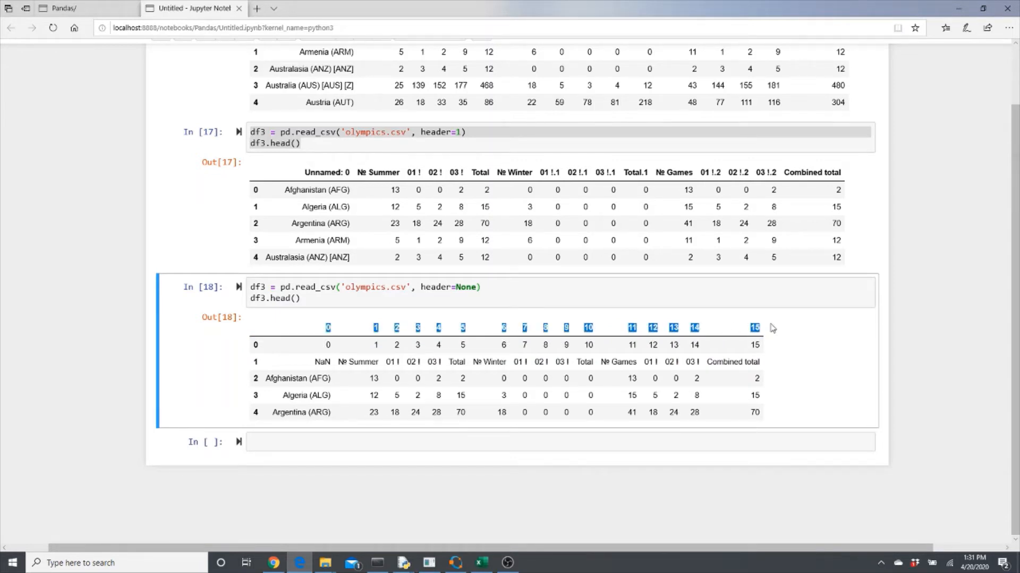
mouse_move(281, 435)
text(1)
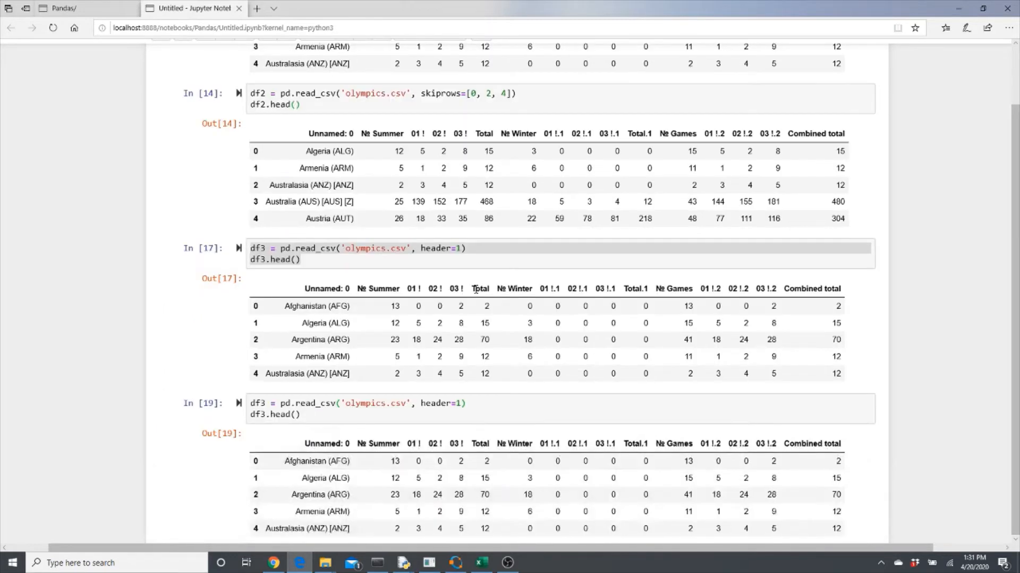
click(468, 253)
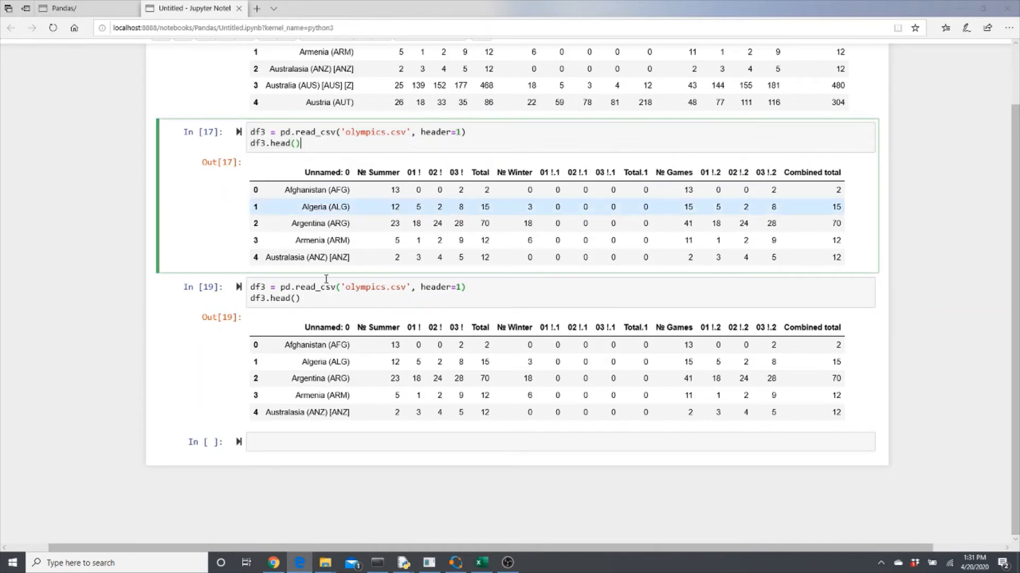
click(455, 442)
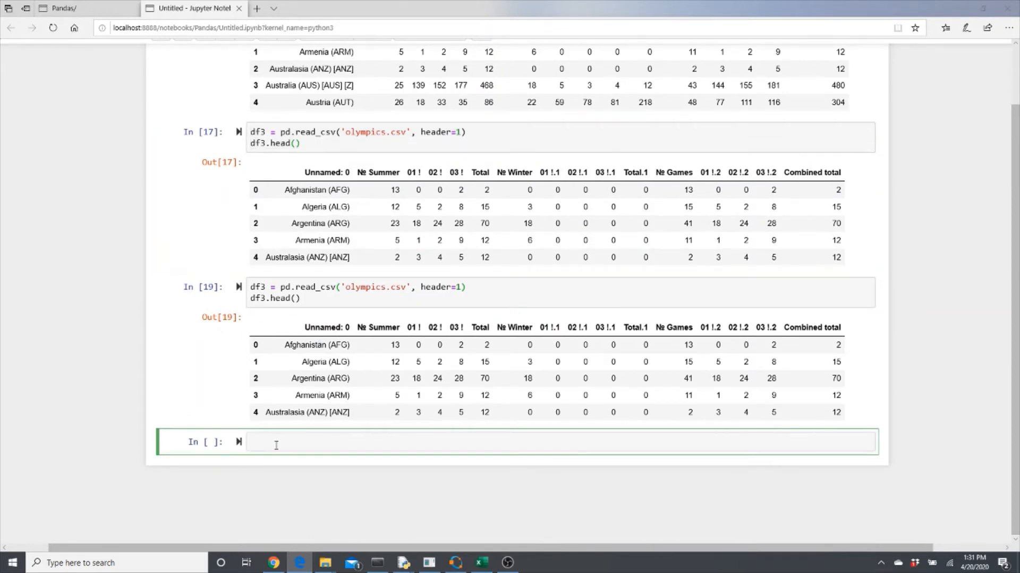
click(325, 361)
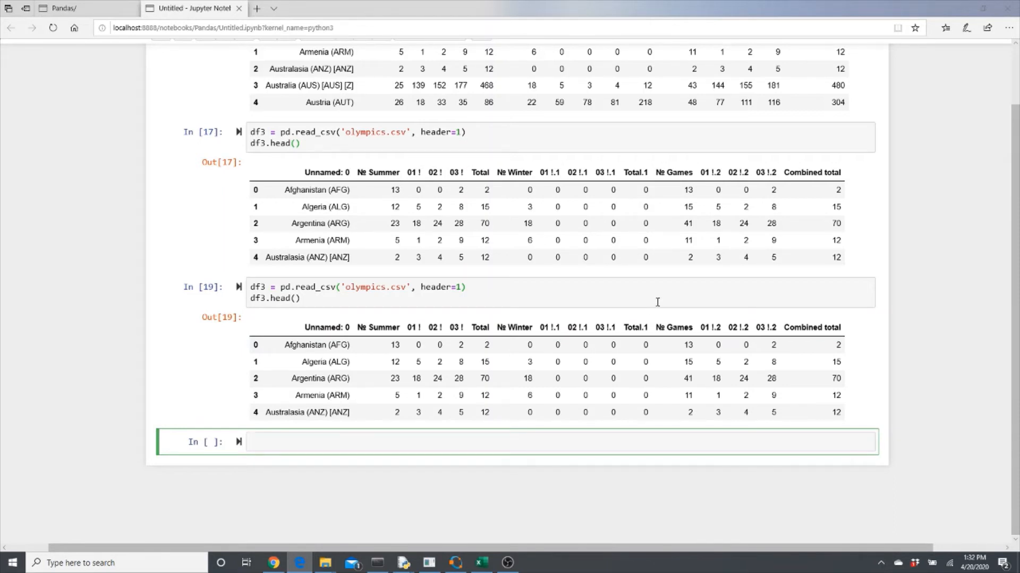
mouse_move(608, 465)
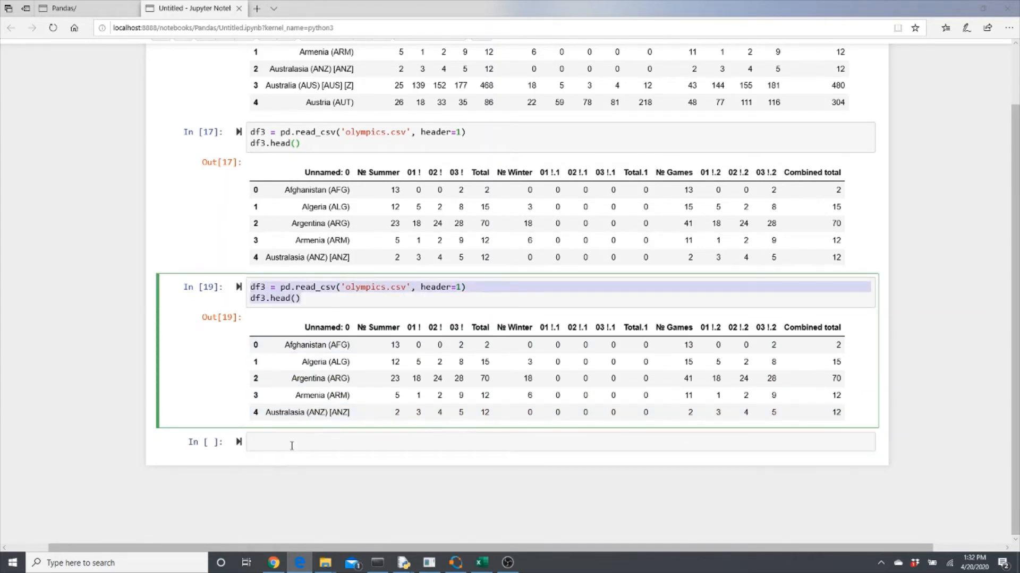
Enter df3 = pd.read_csv('olympics.csv', header=1, index_col=0) with df3.head() in the new cell.
text(df3 = pd.read_csv('olympics.csv', header=1))
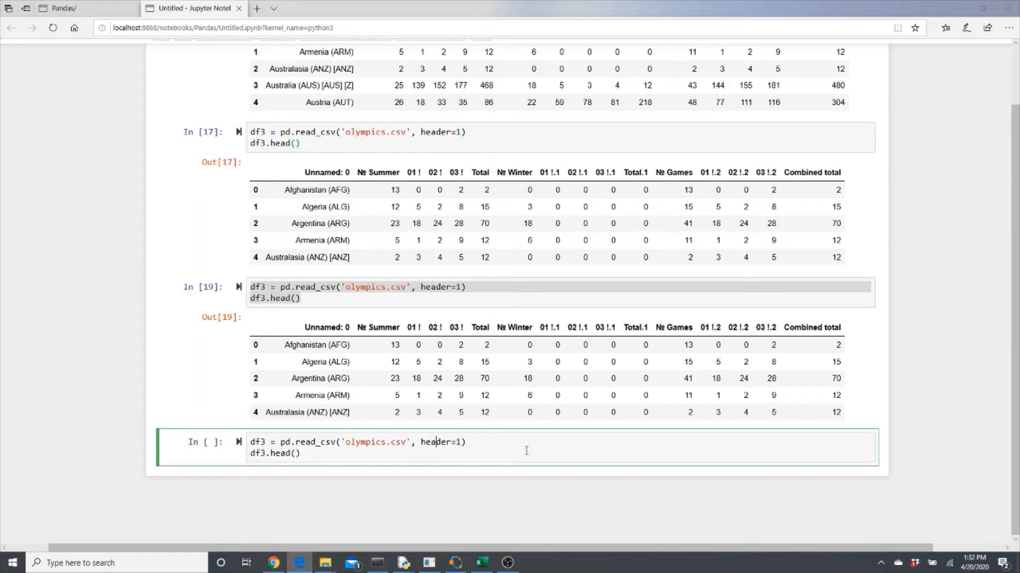
text(, index_col=0)
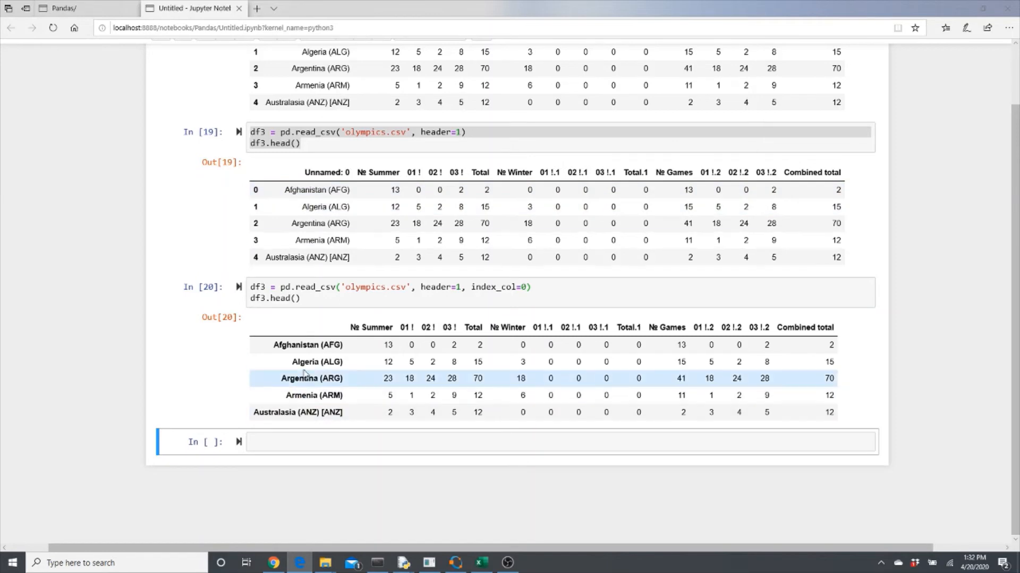
mouse_move(312, 361)
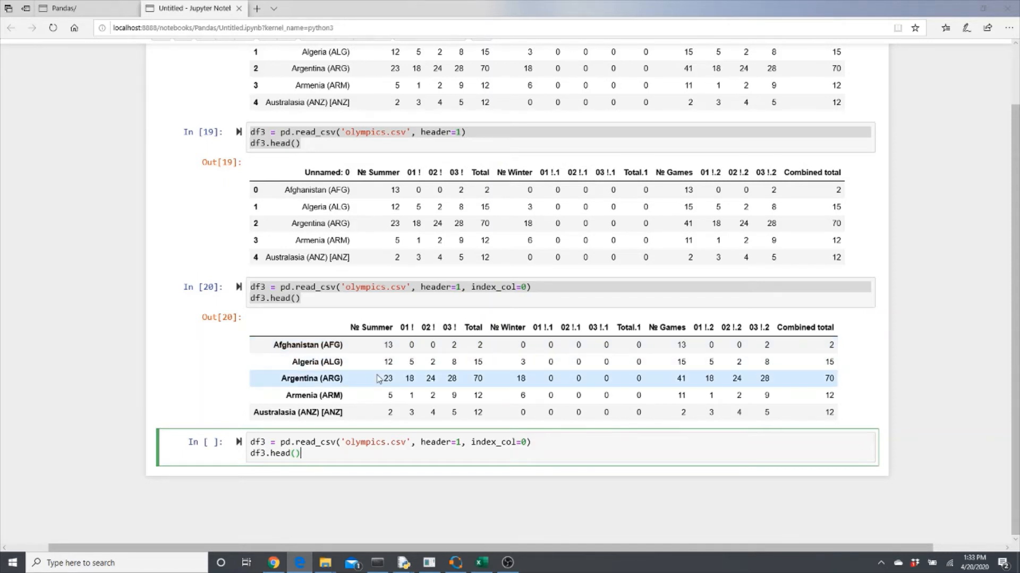
mouse_move(611, 362)
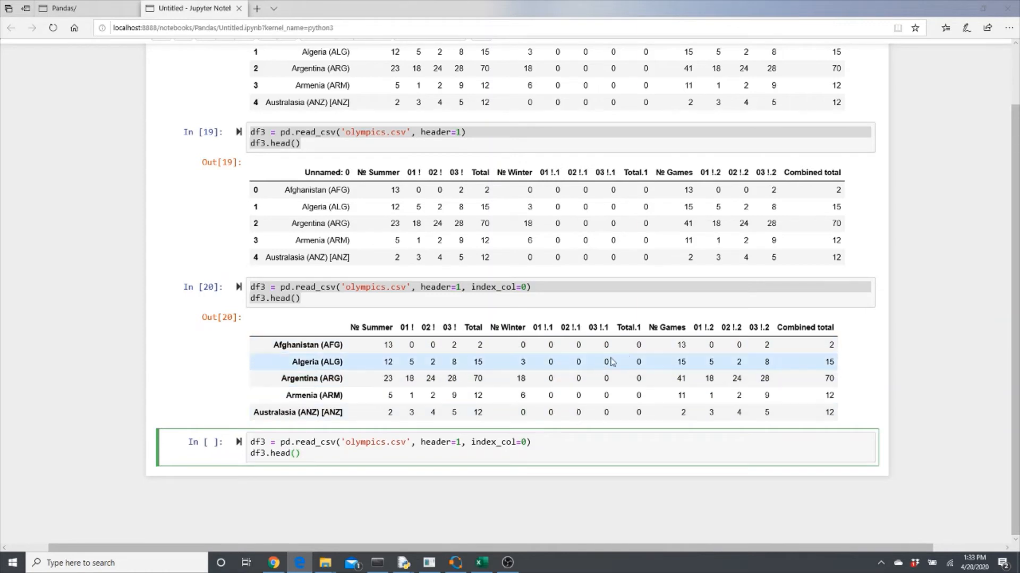
mouse_move(302, 344)
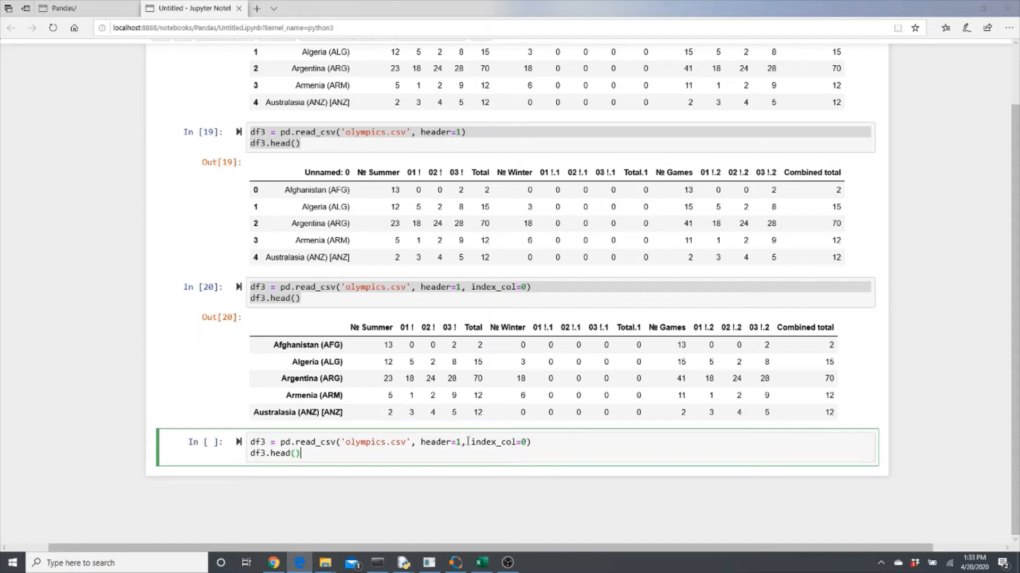
Add usecols for 'Unnamed: 0', '№ Summer', '№ Winter' and '№ Games' to read_csv and run.
text(use)
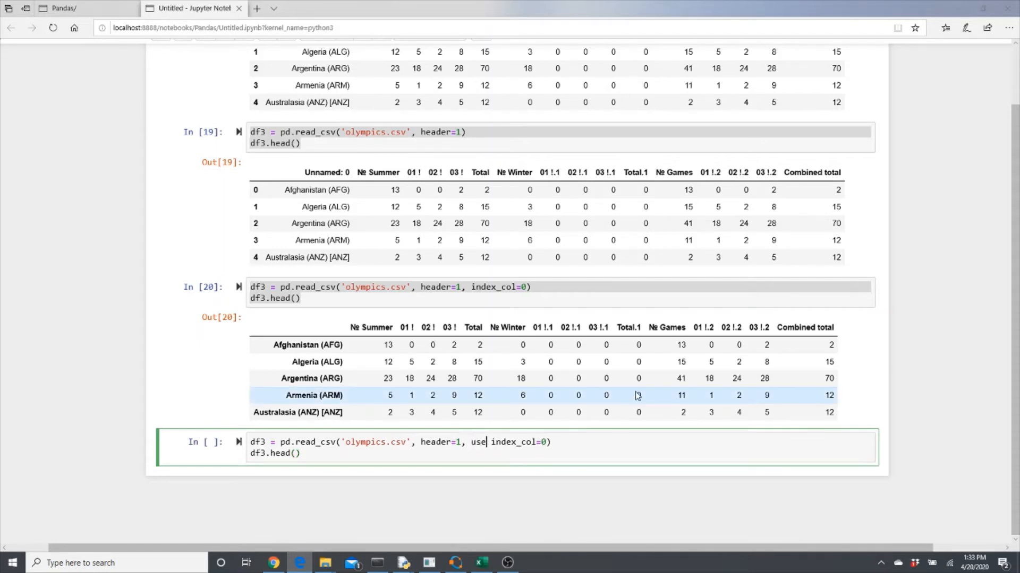
text(cola)
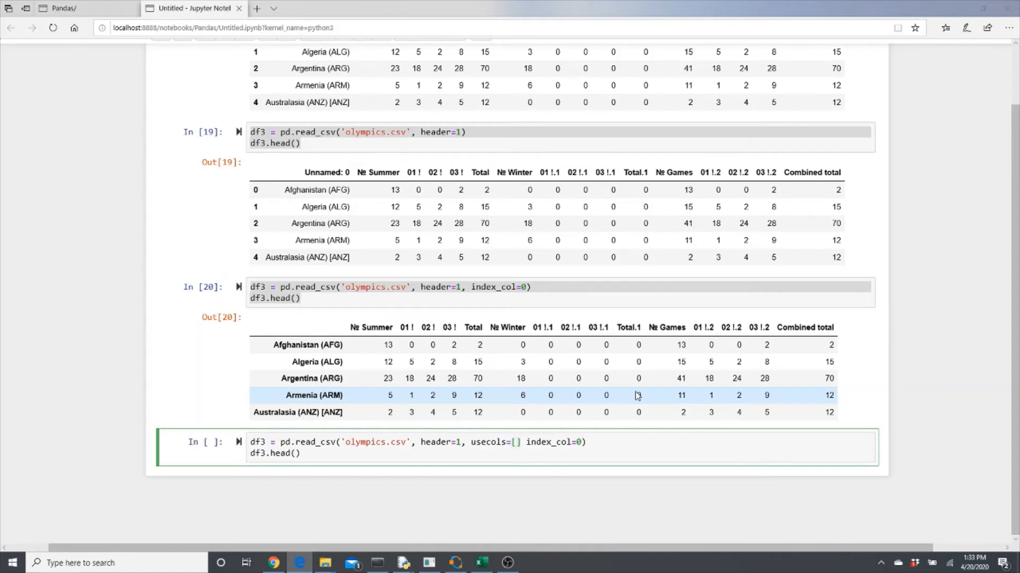
text('')
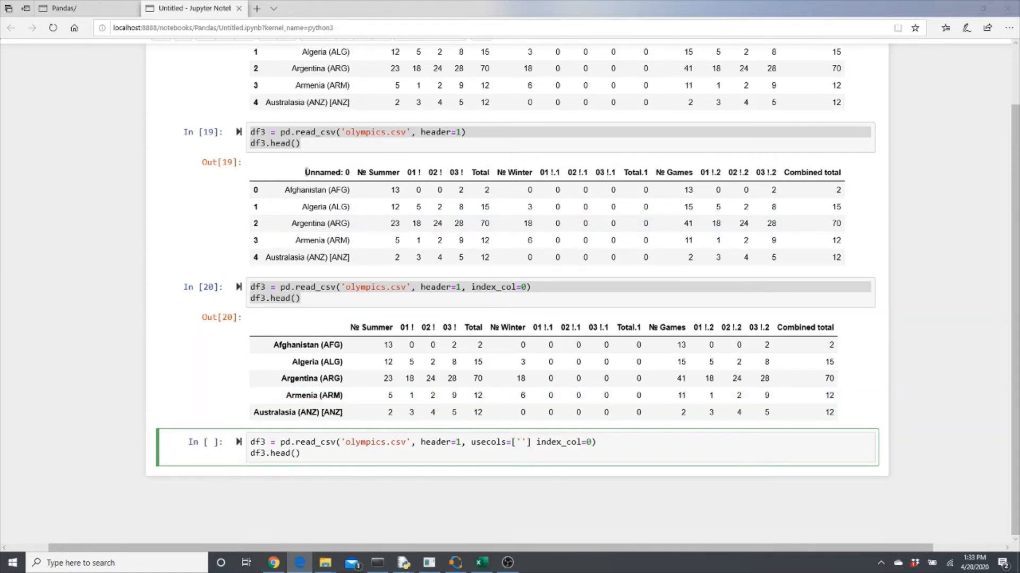
double_click(325, 172)
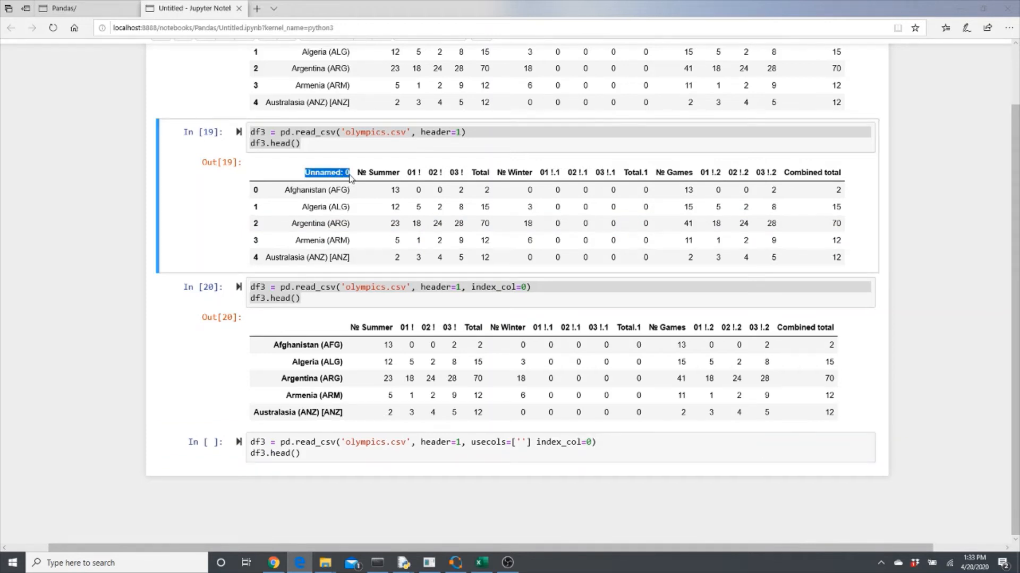
click(522, 443)
text(Unnamed: 0' ')
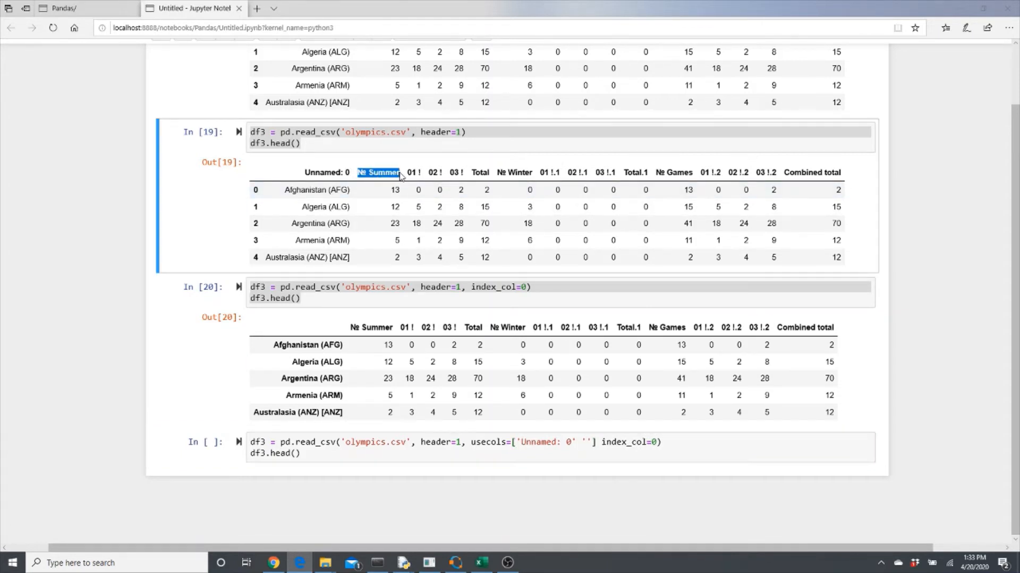
click(585, 442)
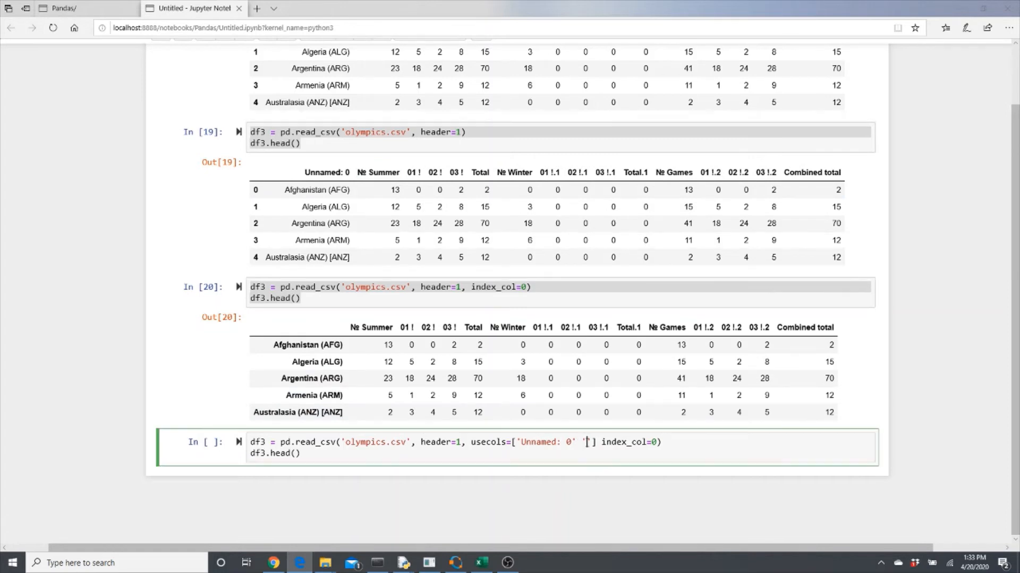
text(№ Summer)
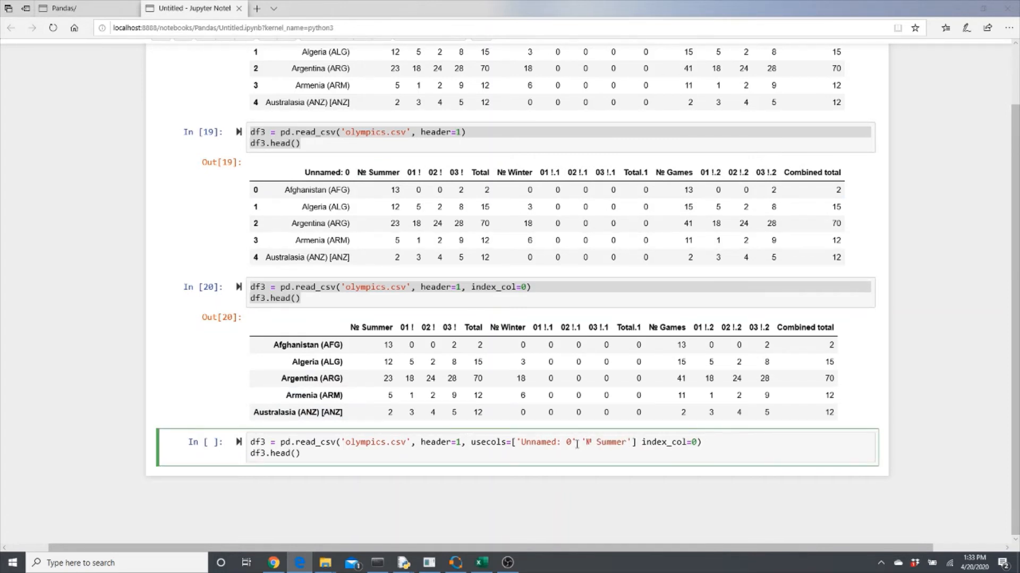
text(,)
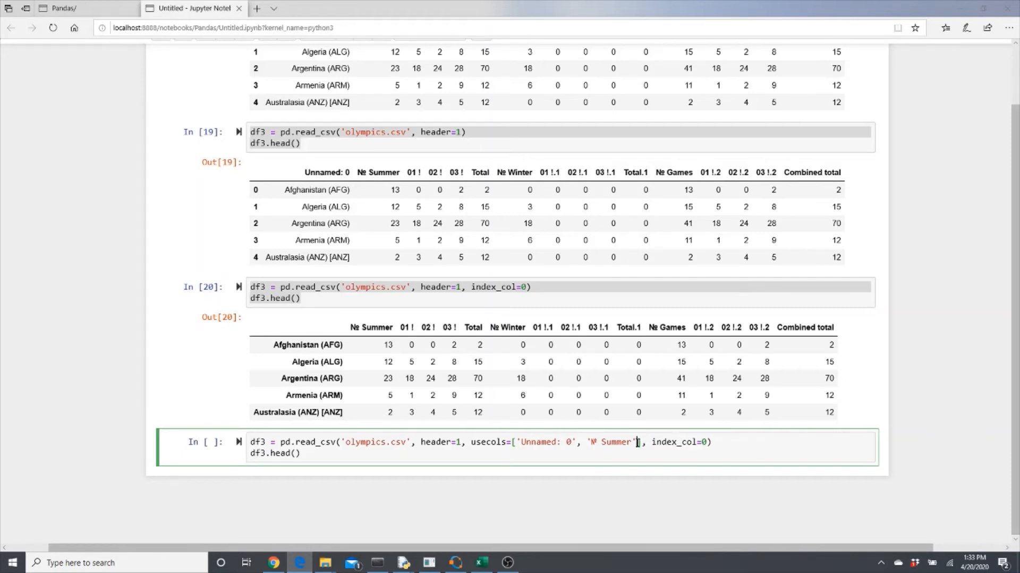
text(, '№ Winter', ')
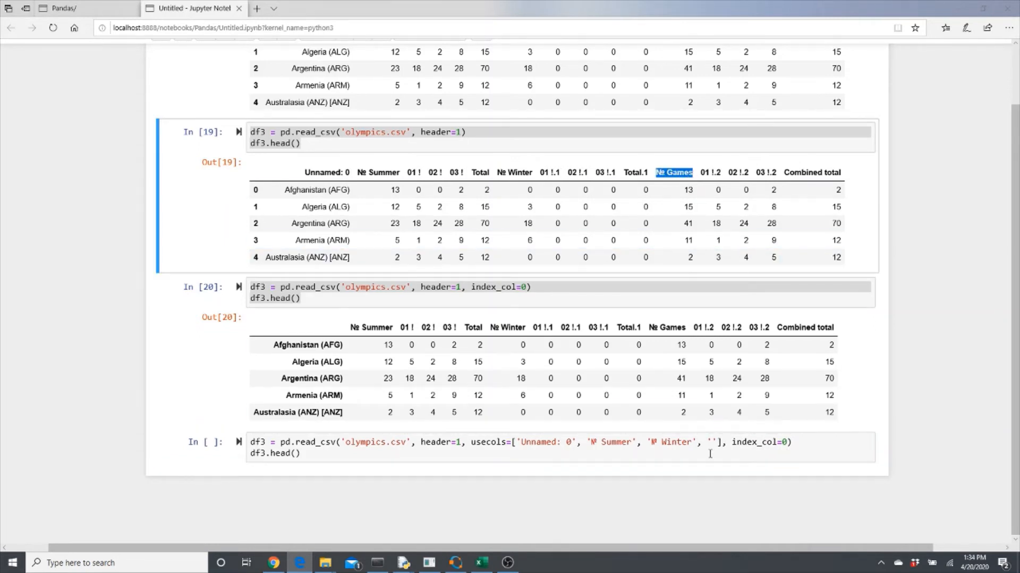
text(№ Games)
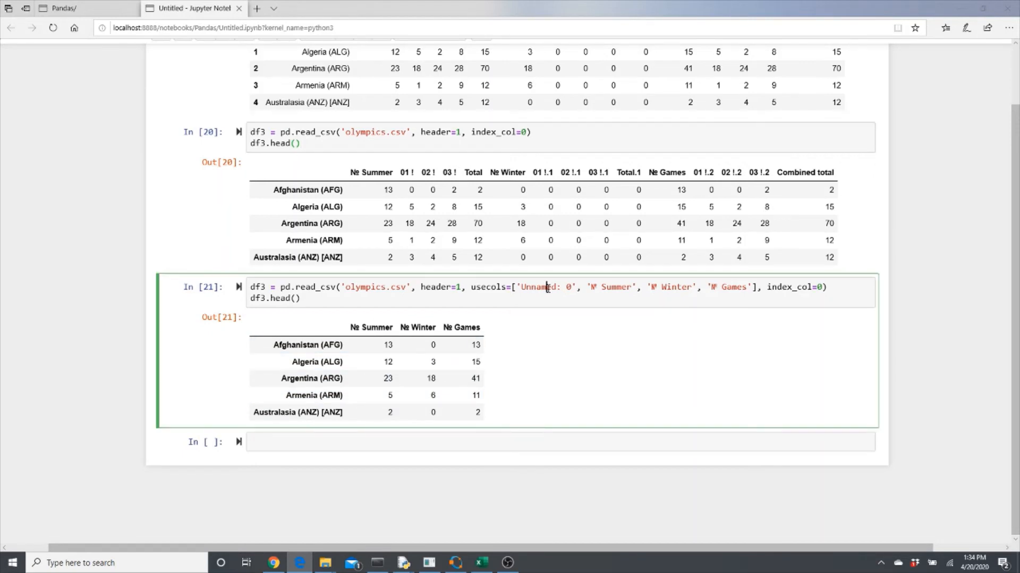
mouse_move(338, 176)
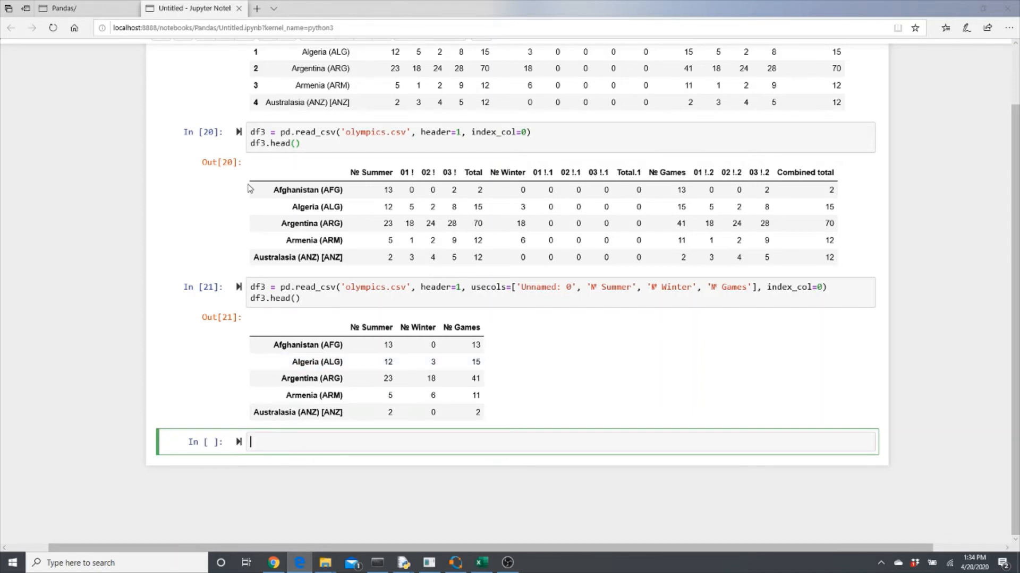
Replace usecols with skiprows=[i for i in range(2, 5)] in the new cell and run it.
click(330, 297)
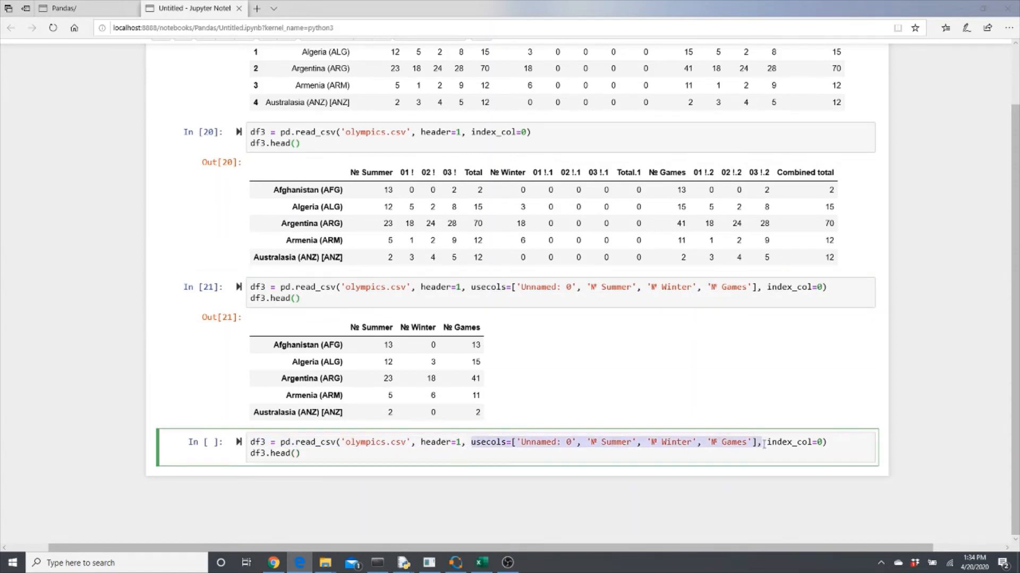
text(ski)
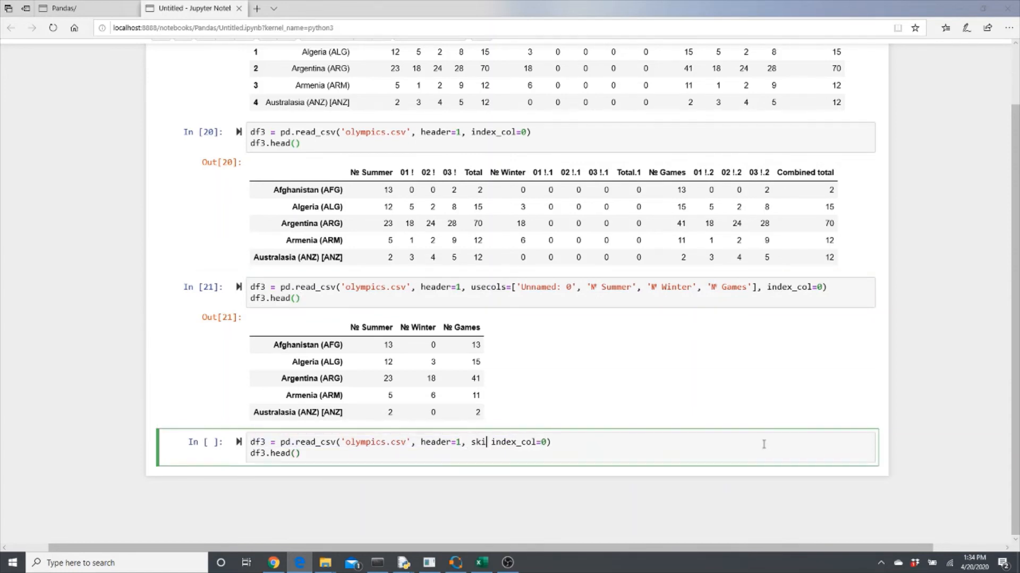
text(prows = [i for i in range(2, 5)
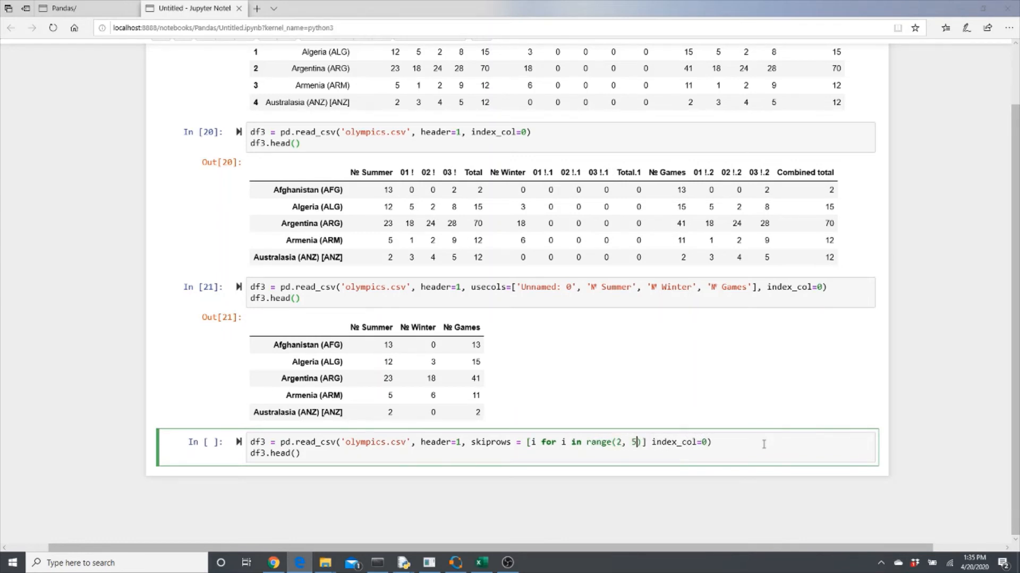
text(],)
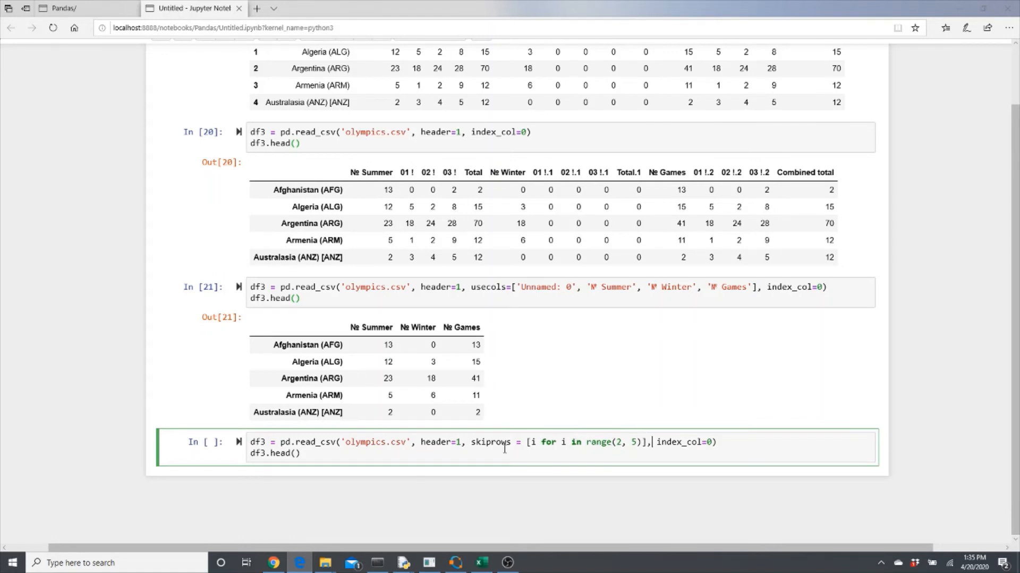
mouse_move(558, 445)
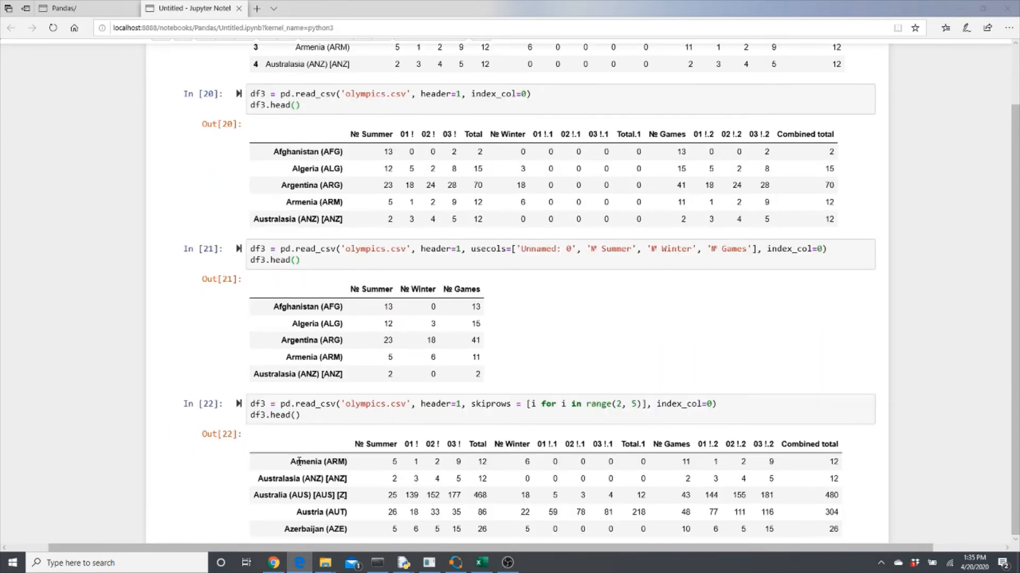
scroll(down, 3)
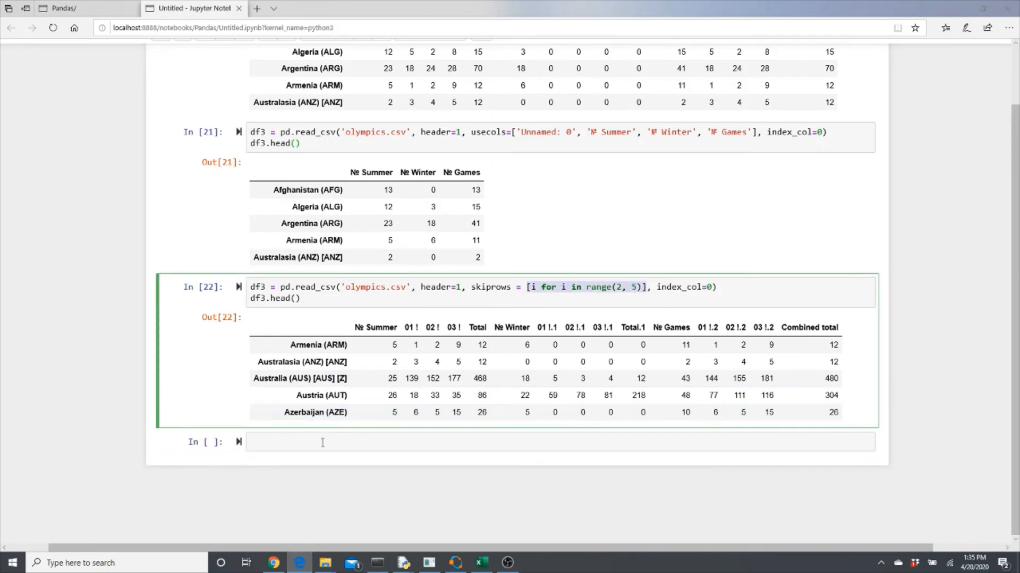
Write the even_rows(index) function signature in the new cell.
text(def)
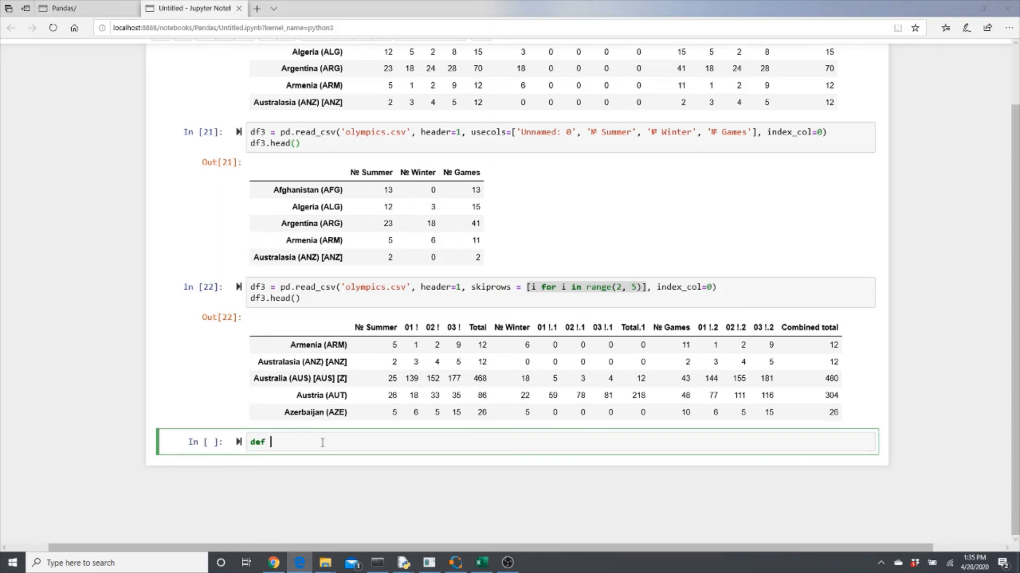
text(even)
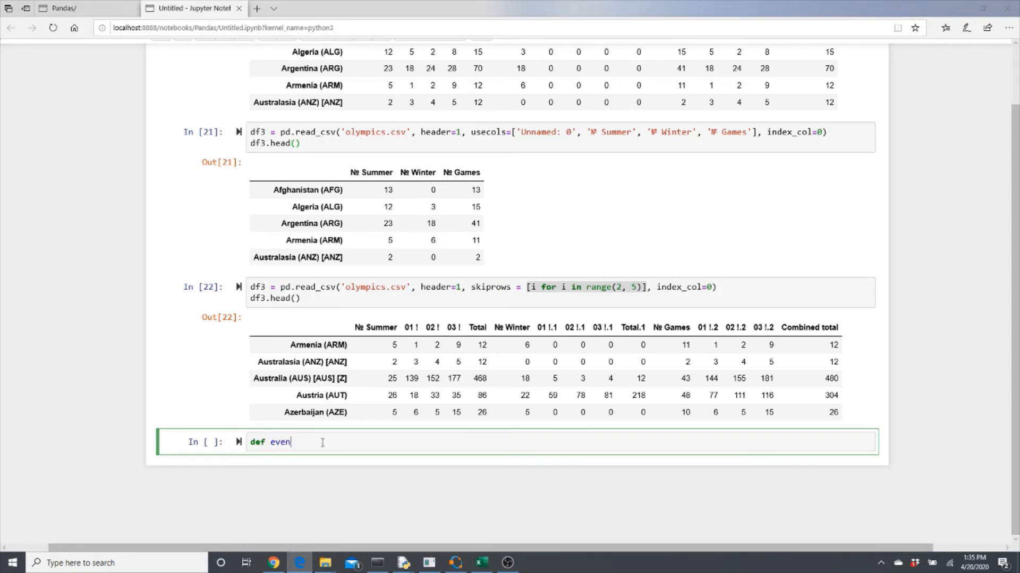
text(_row)
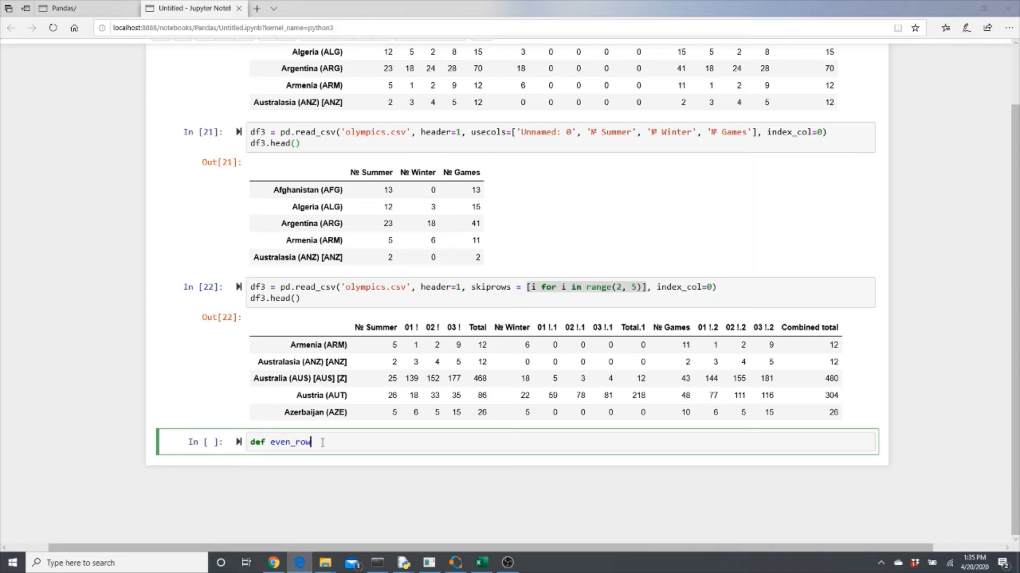
text(s())
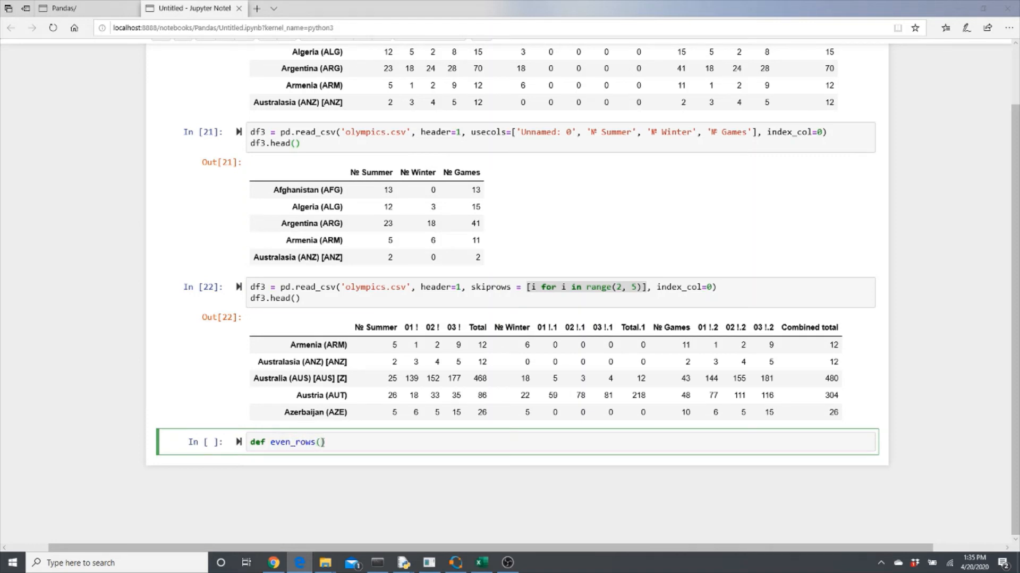
text(index)
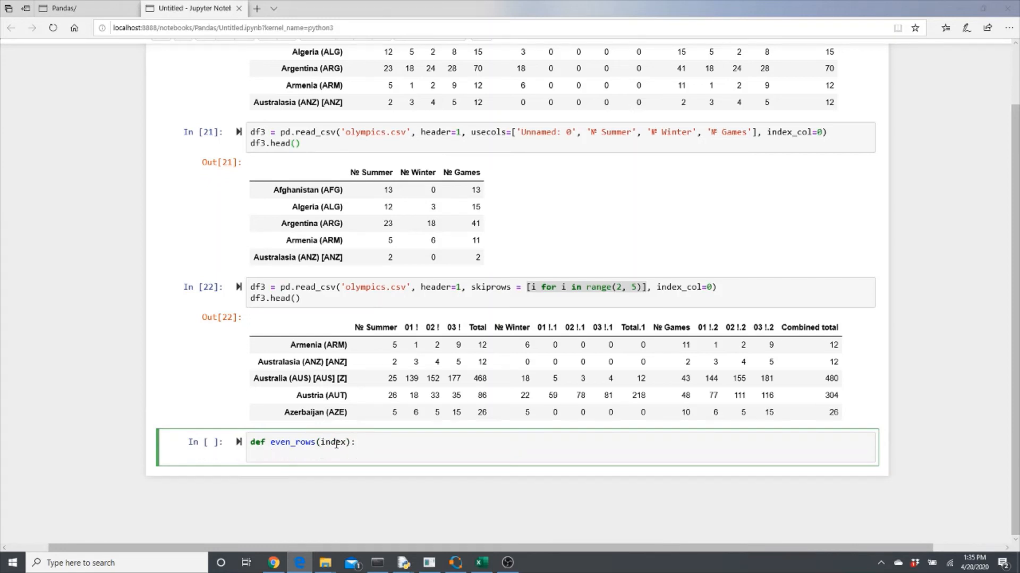
key(Enter)
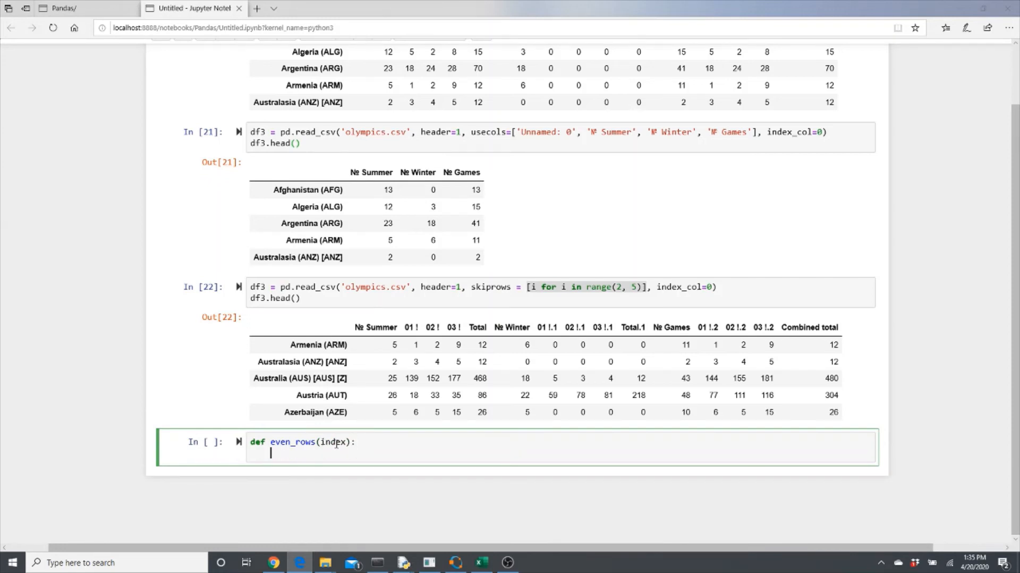
Add the body: return True when index%2==0, otherwise return False.
text(if inde)
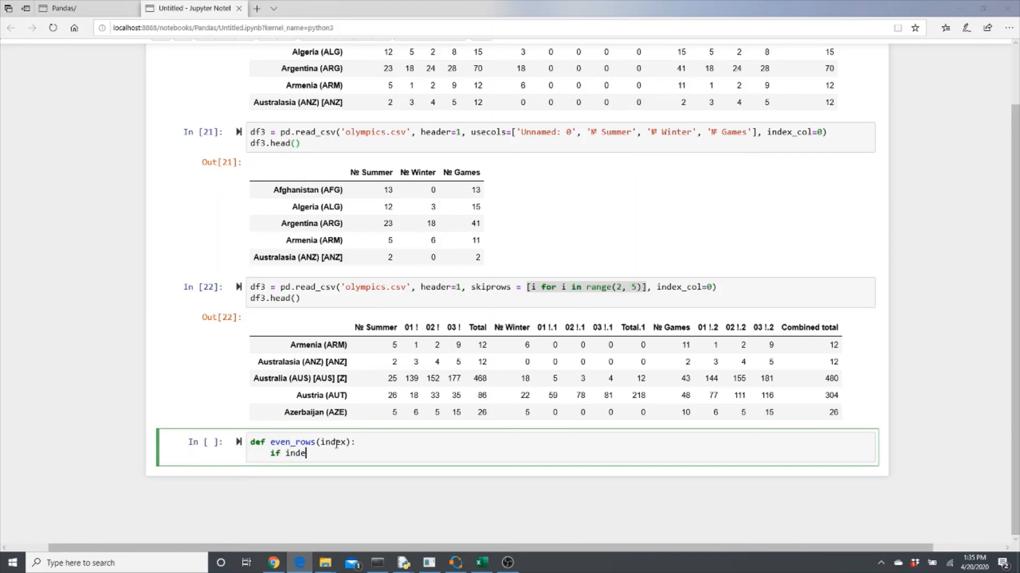
text(x)
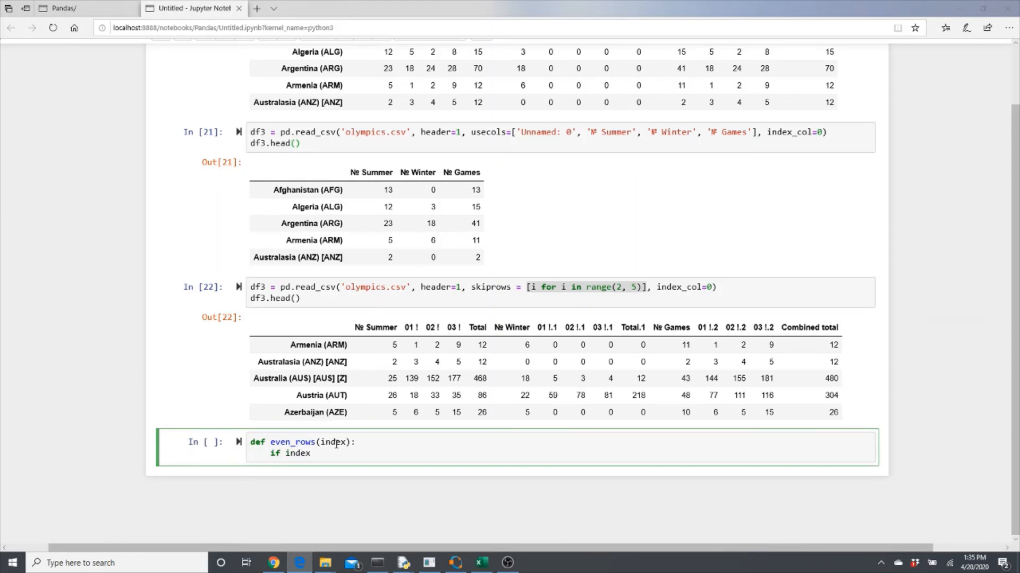
text(%2:)
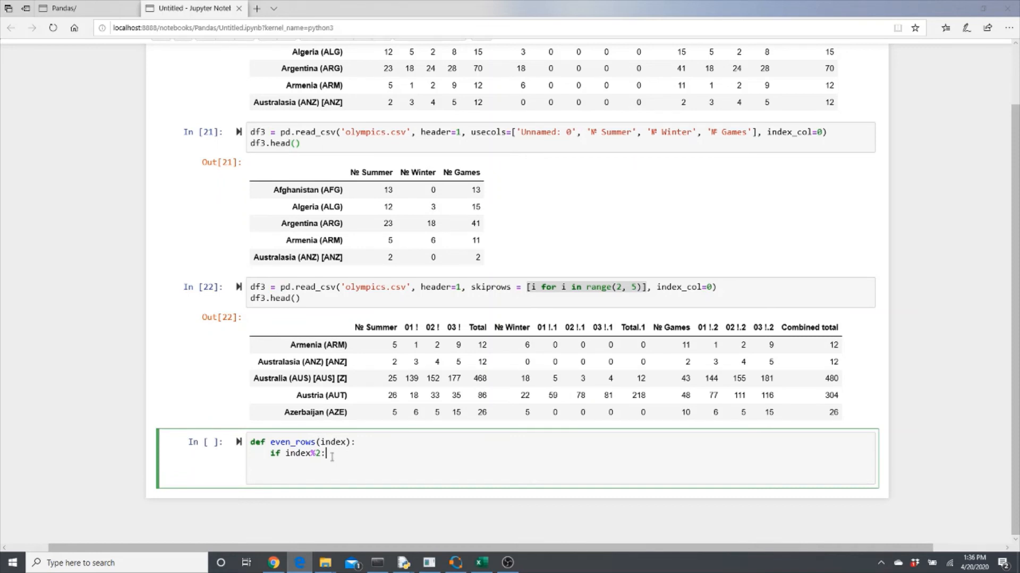
text(==)
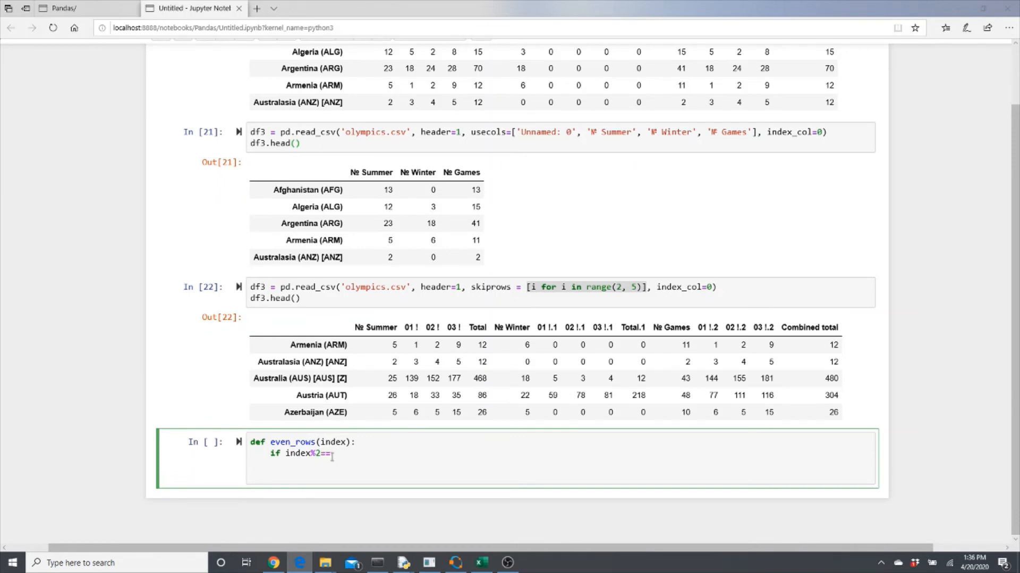
text(0:)
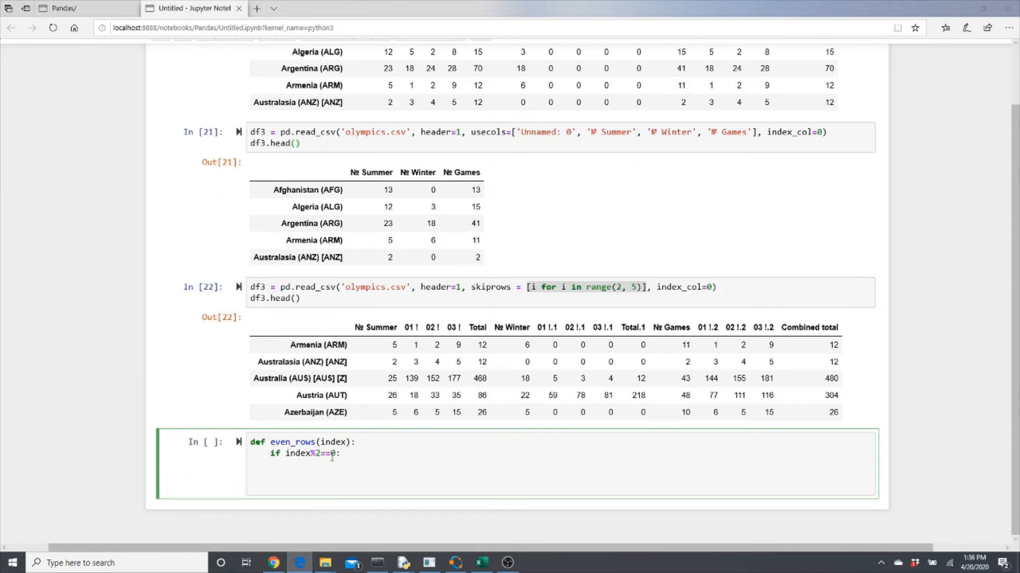
text(return True)
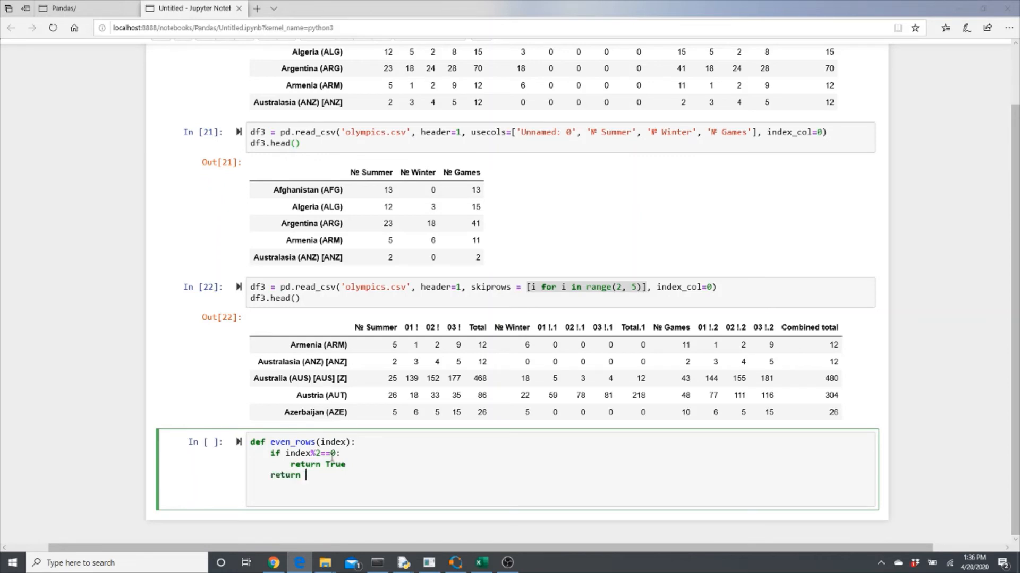
text(False)
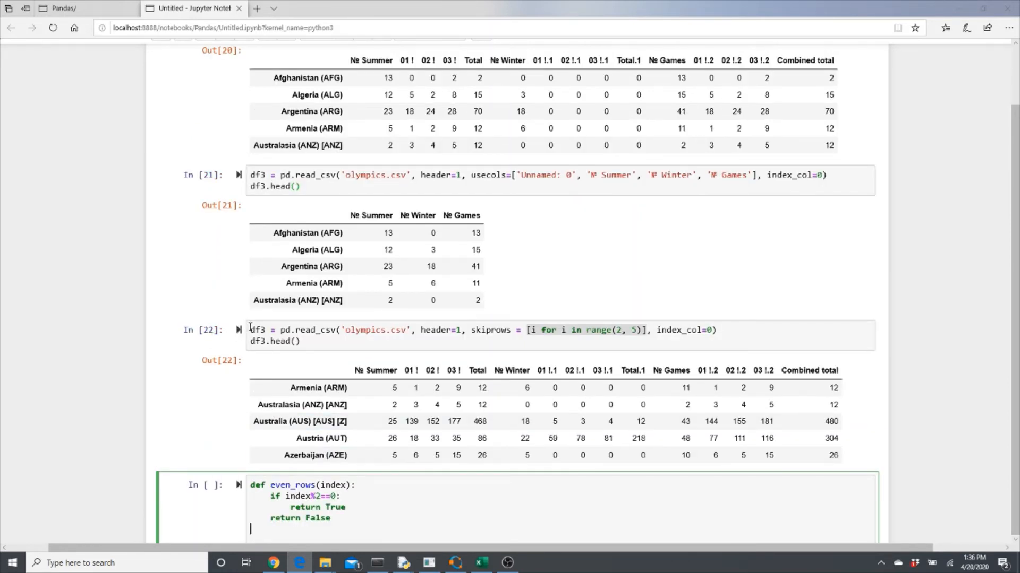
click(455, 330)
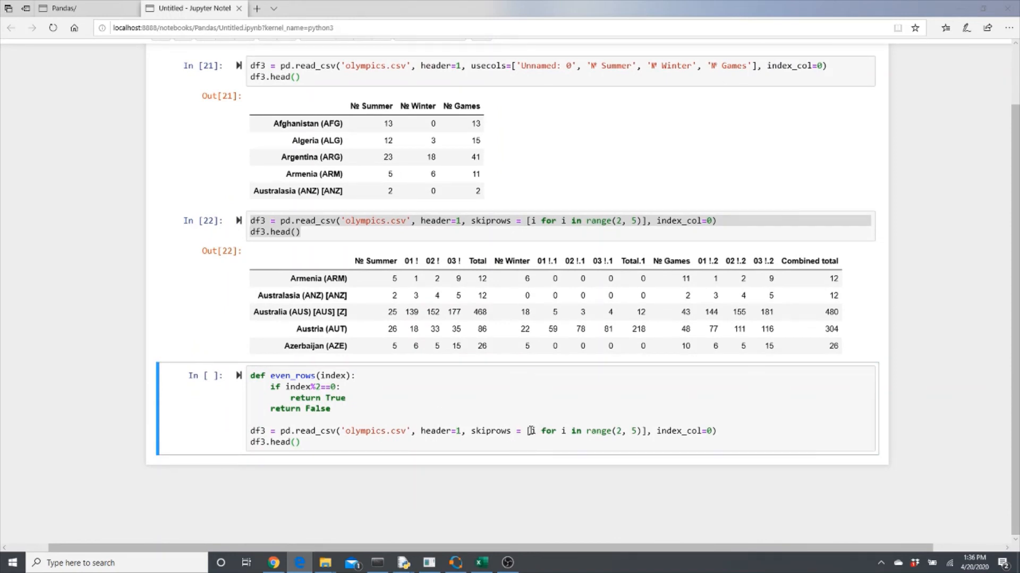
Replace the copied line's skiprows list with lambda x: even_rows(x).
double_click(566, 430)
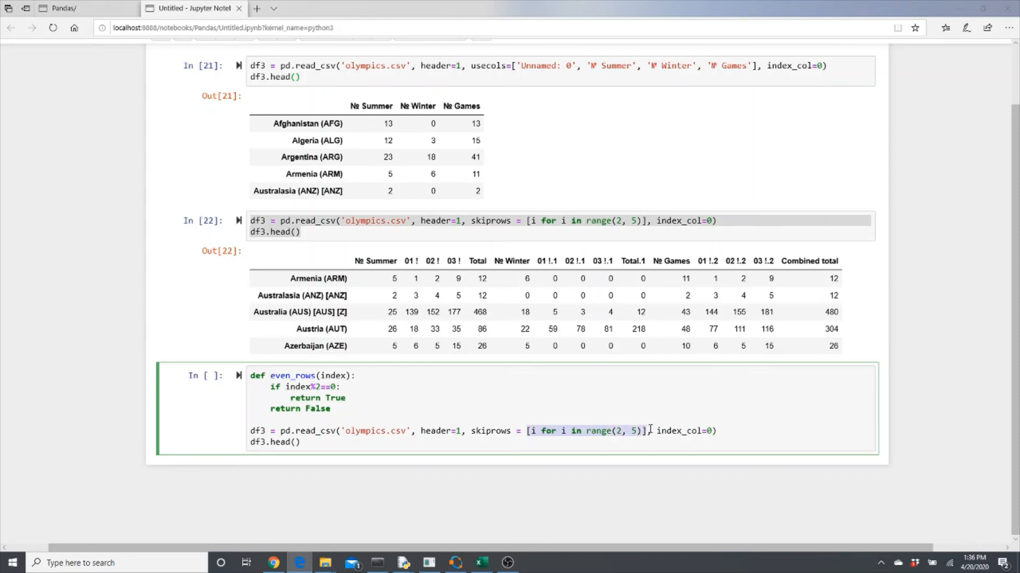
key(Delete)
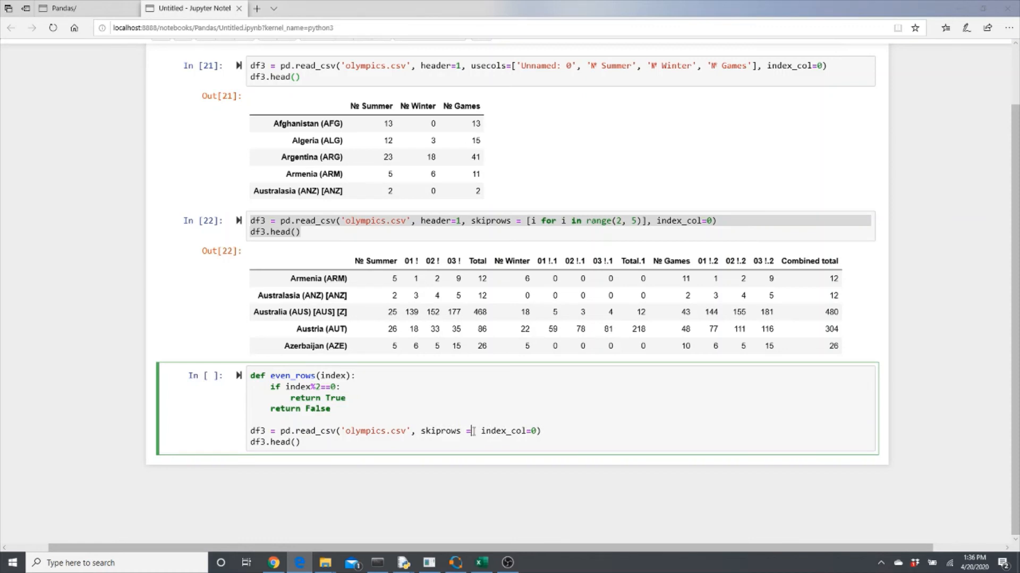
text(lam)
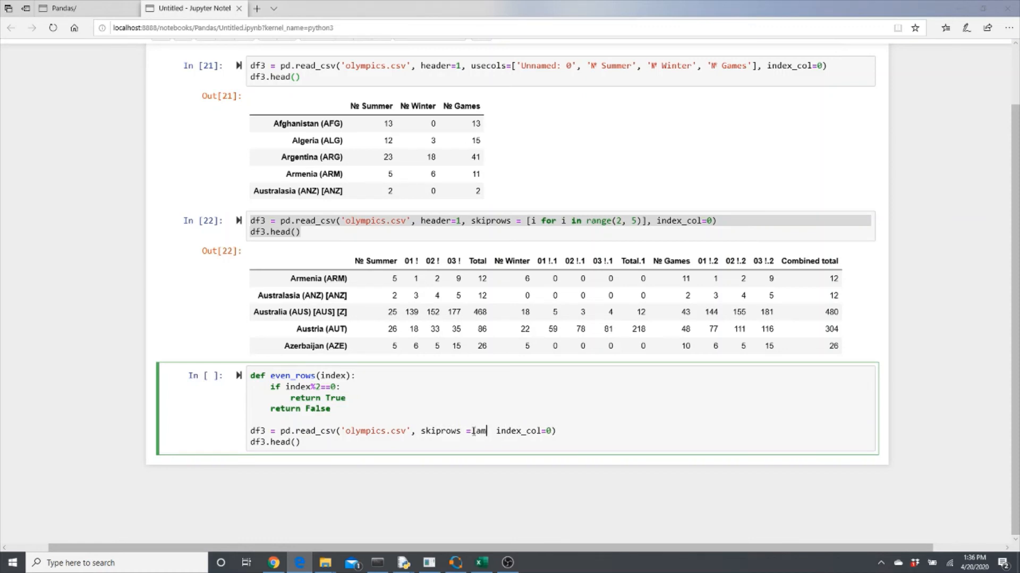
text(lambda x:)
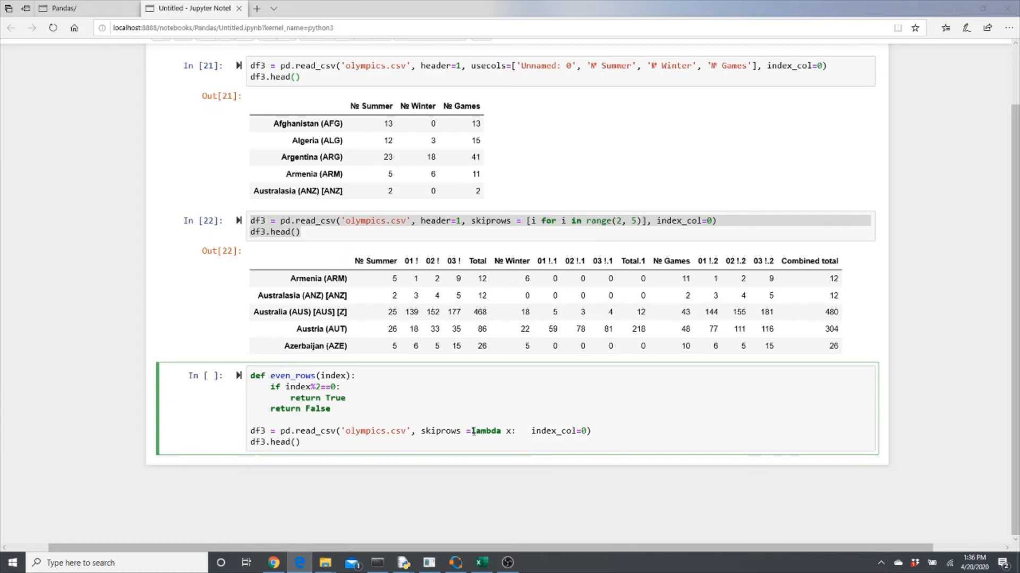
text(even_rows(x)
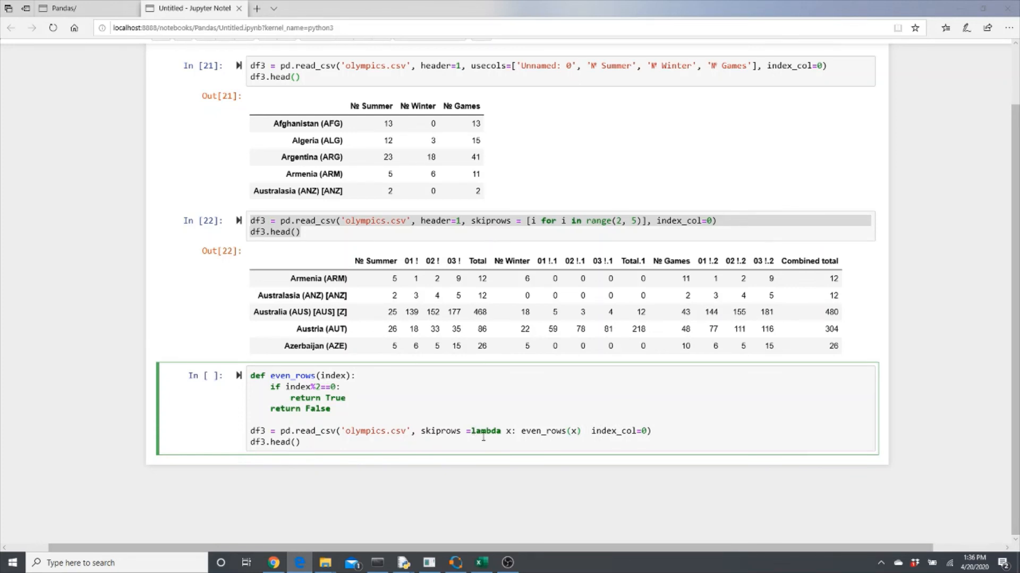
text(,)
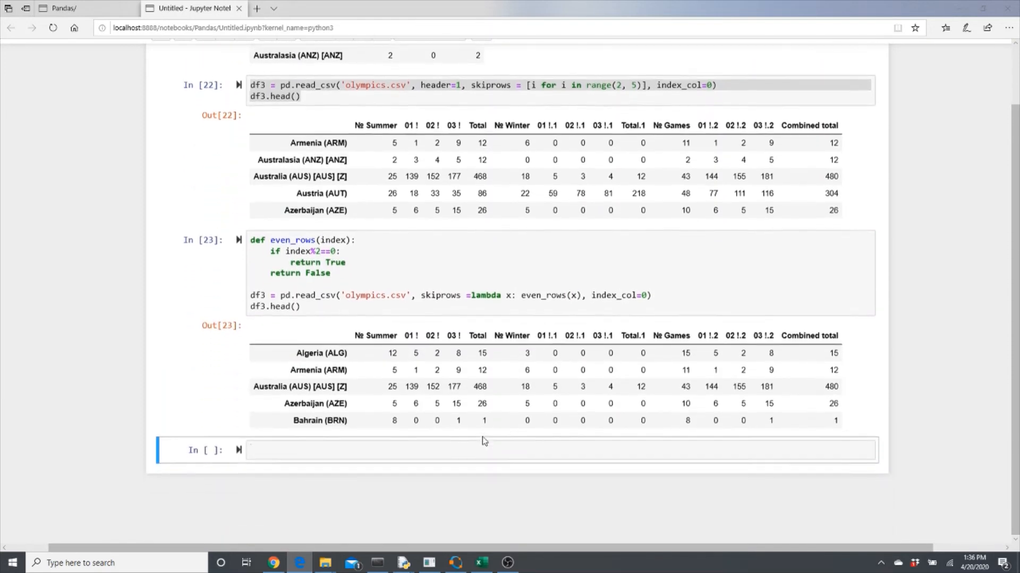
scroll(down, 3)
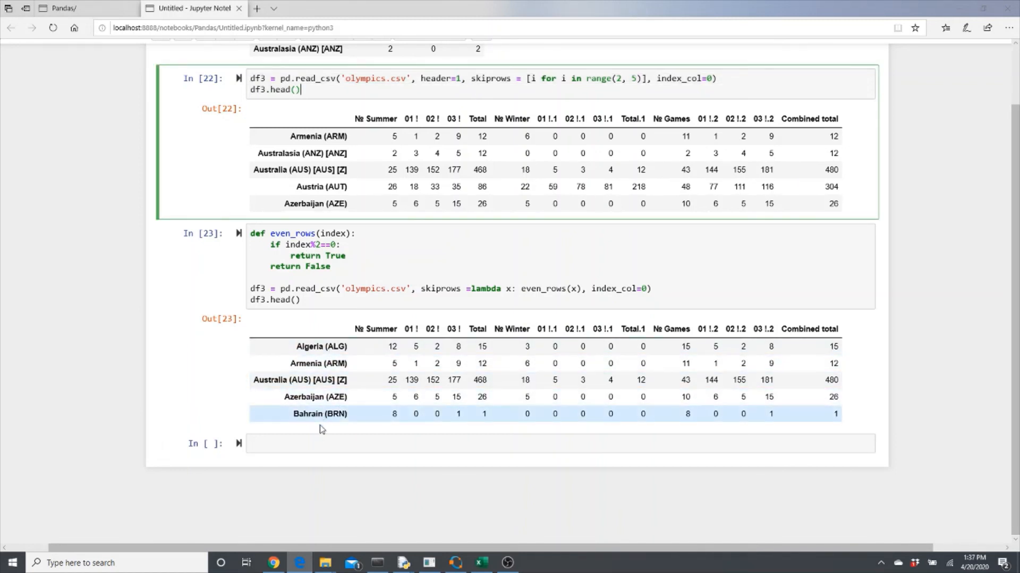
Run df.tail() to show the last five rows ending at Totals.
click(310, 443)
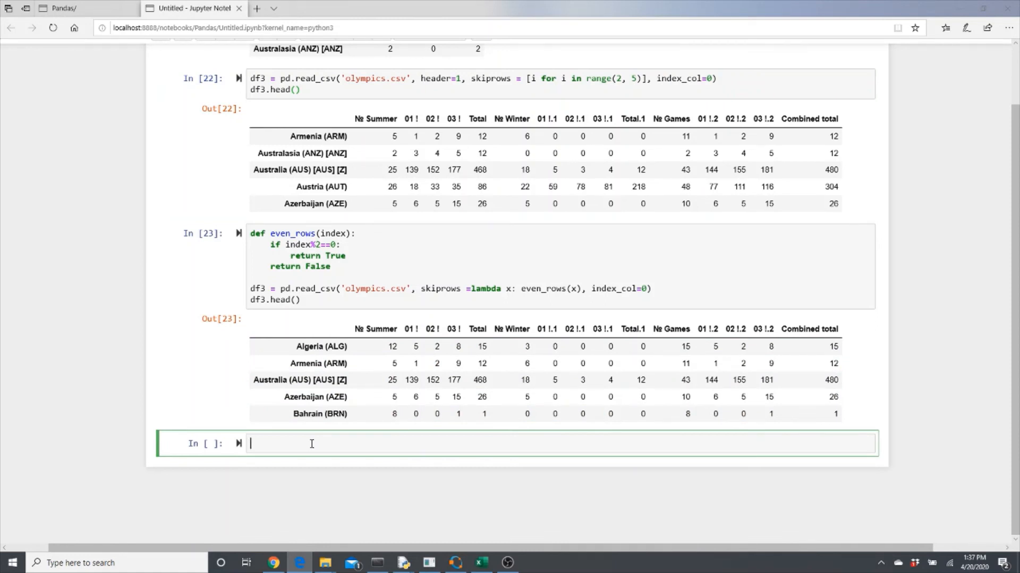
text(df)
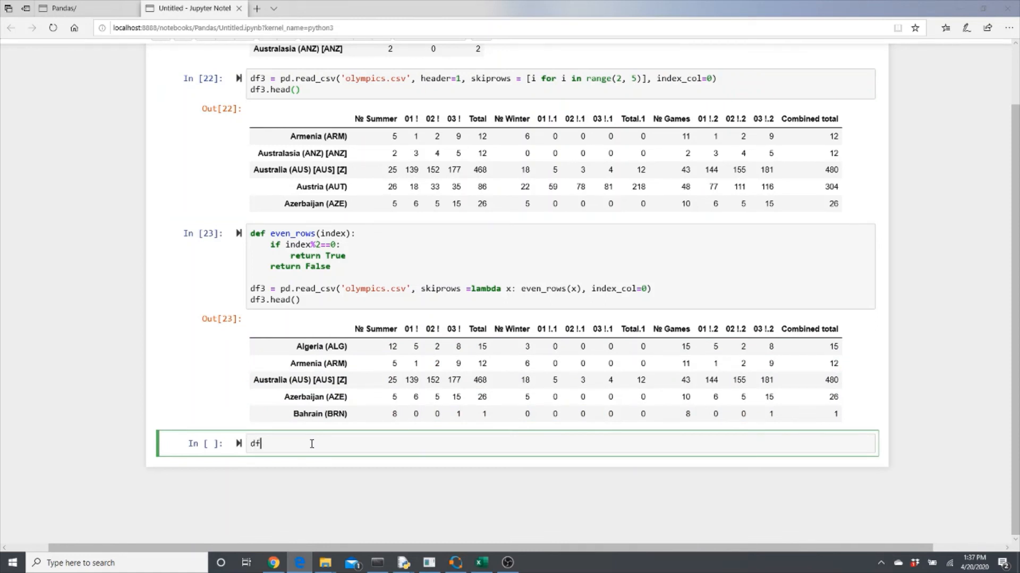
text(.)
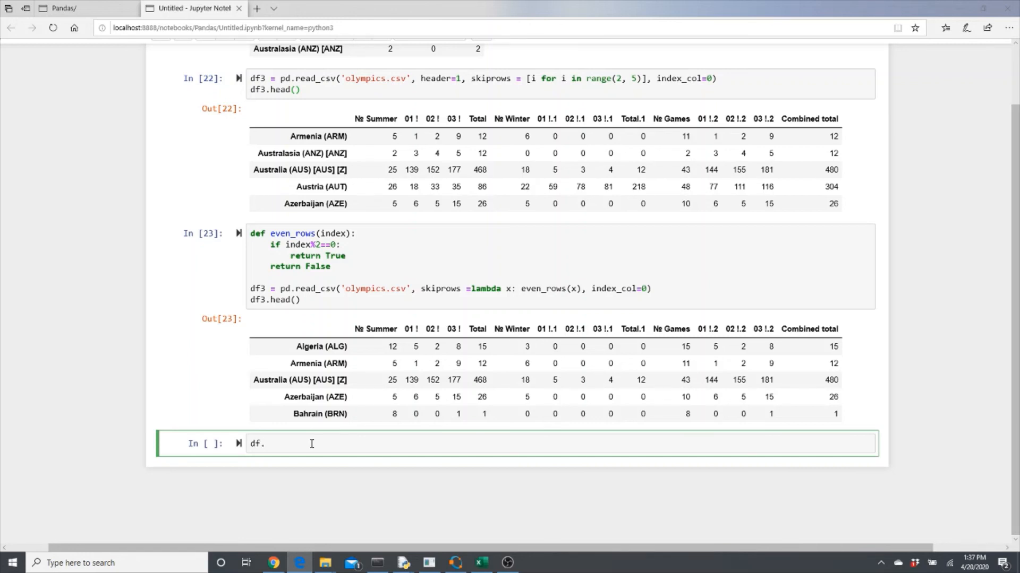
text(tail()
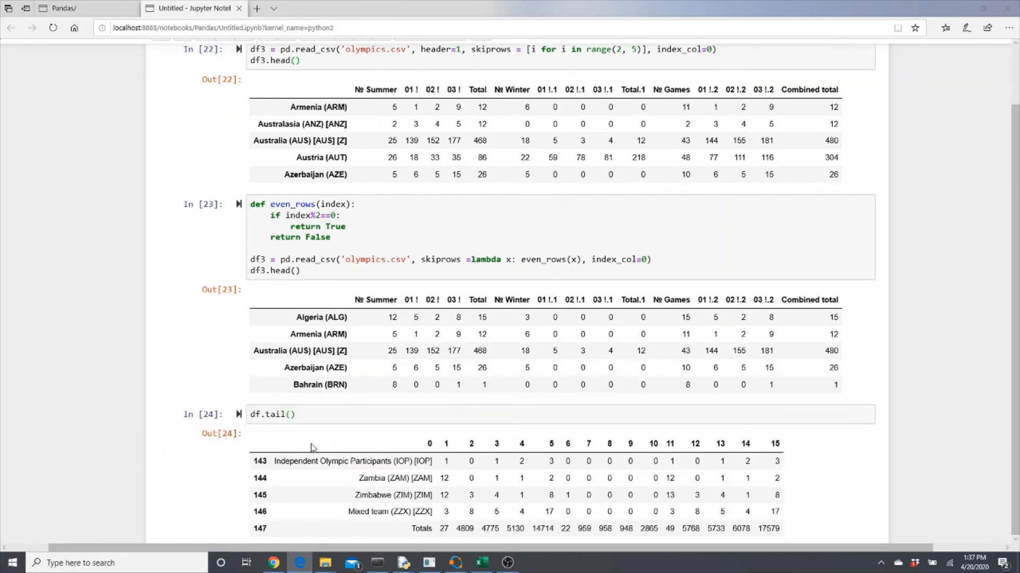
scroll(down, 3)
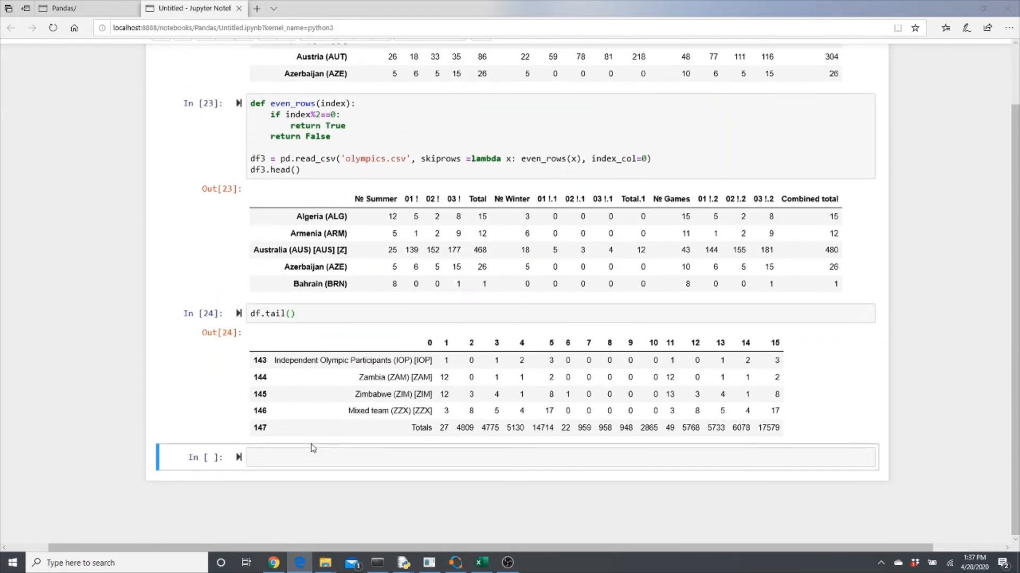
click(351, 360)
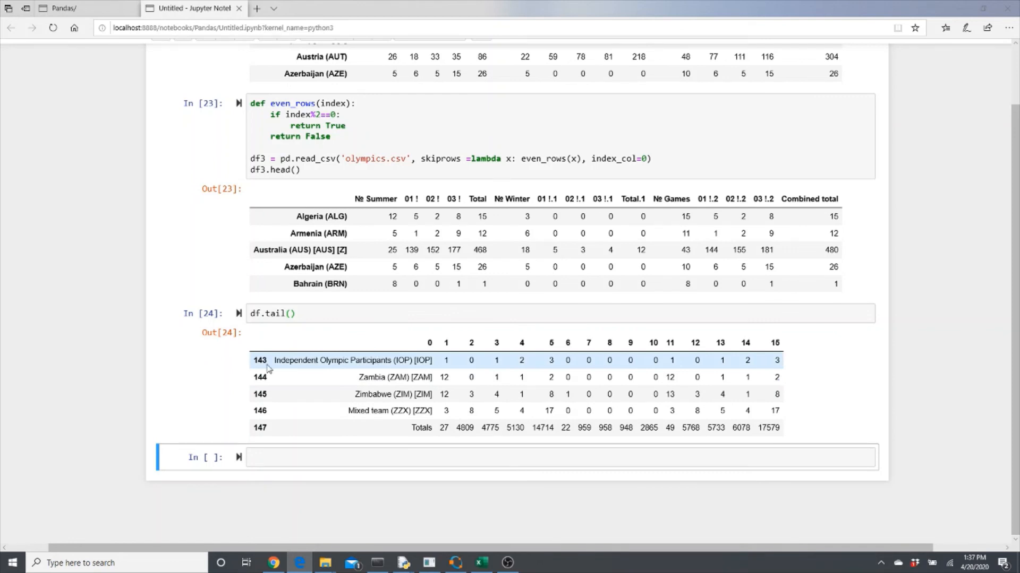
click(291, 313)
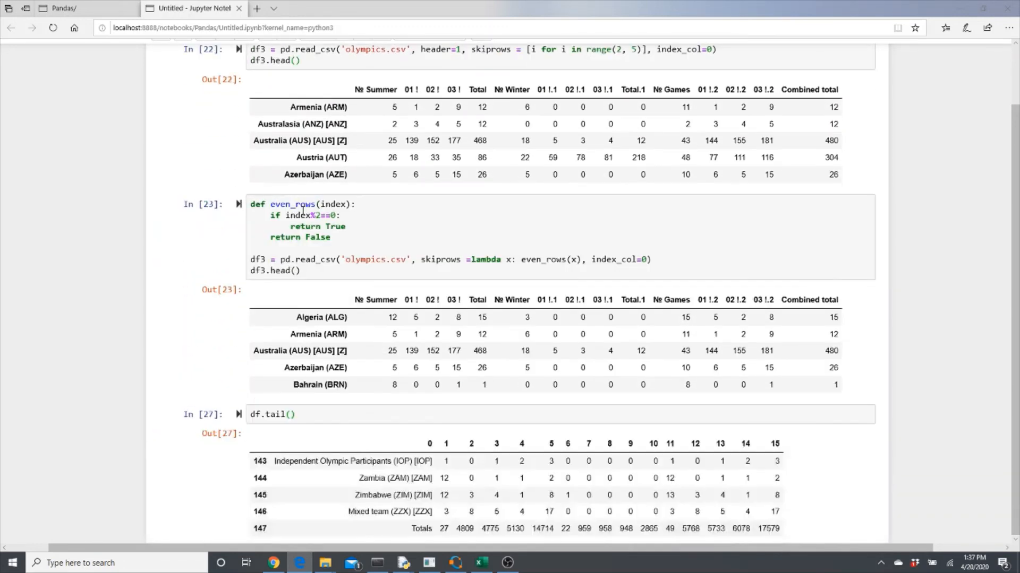
Select the read_csv and head lines from cell 23 for the bottom cell.
scroll(down, 3)
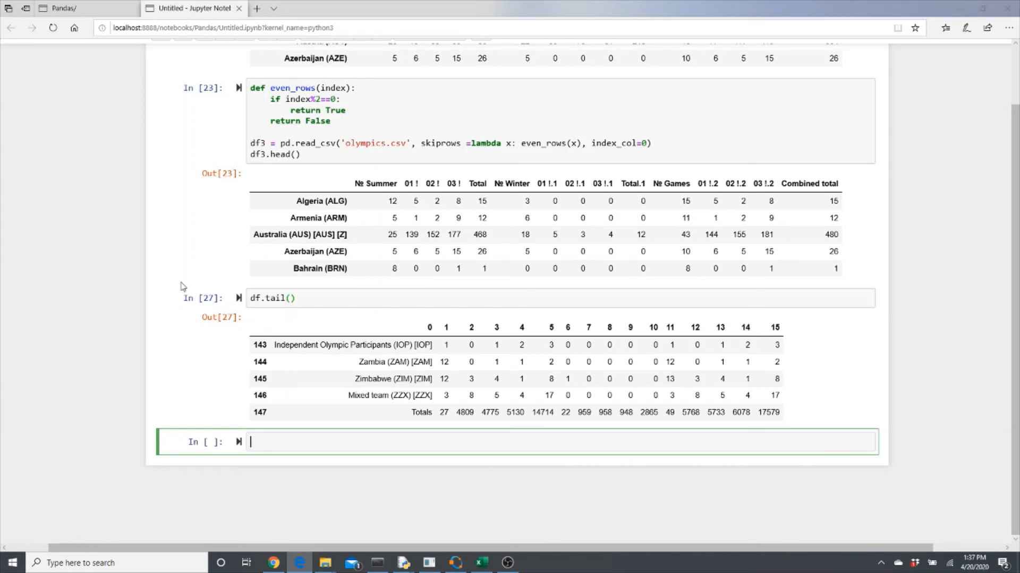
click(309, 148)
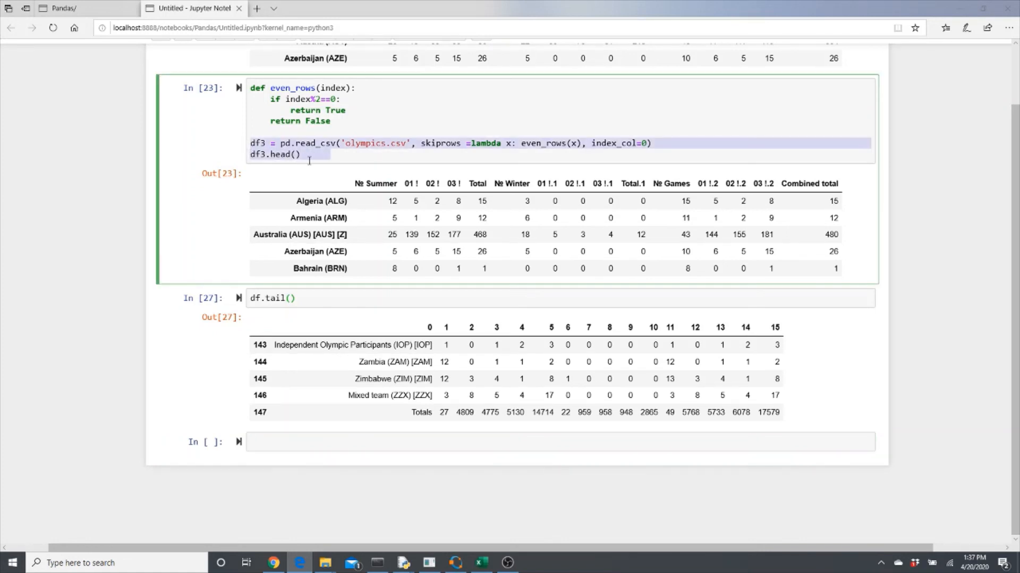
click(455, 443)
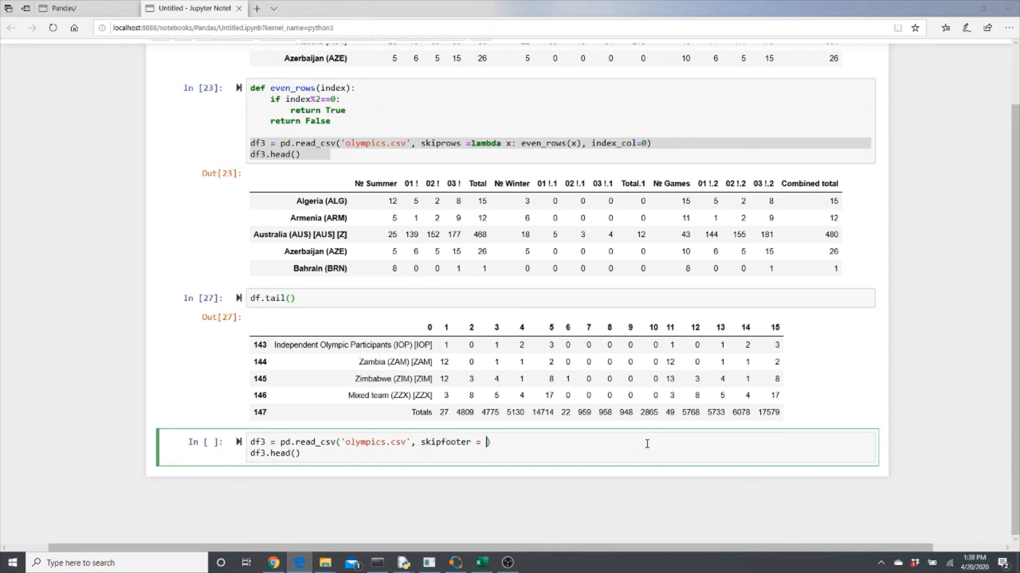
Load olympics.csv into df3 with skipfooter=3 and preview its tail ending at Zambia.
text(3)
click(562, 453)
text(tail)
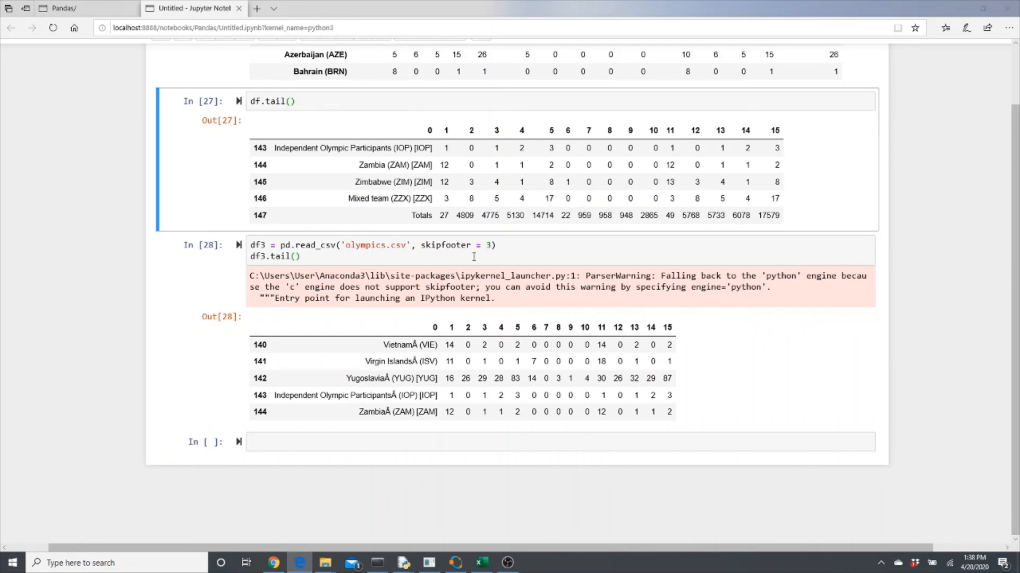
click(299, 442)
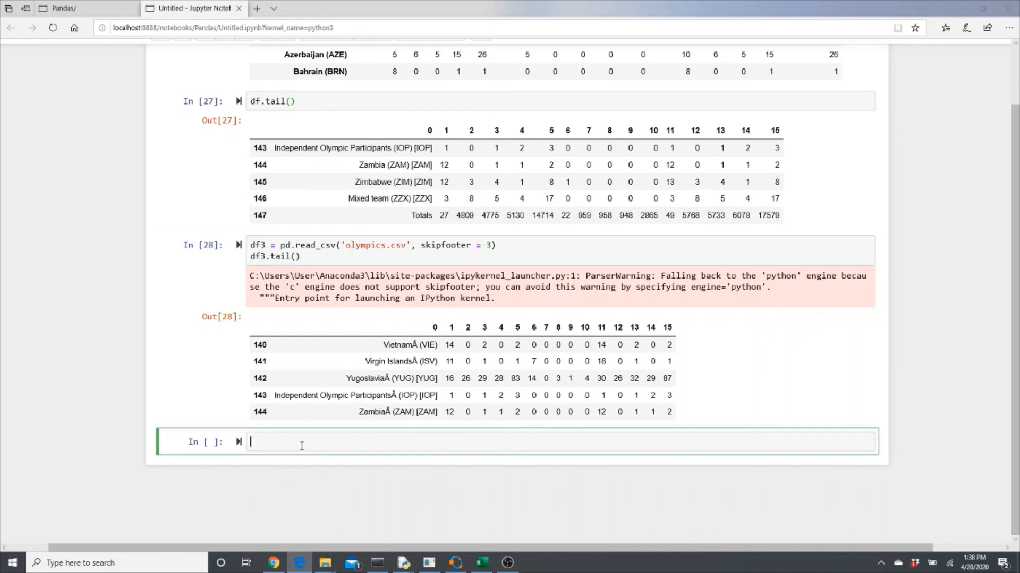